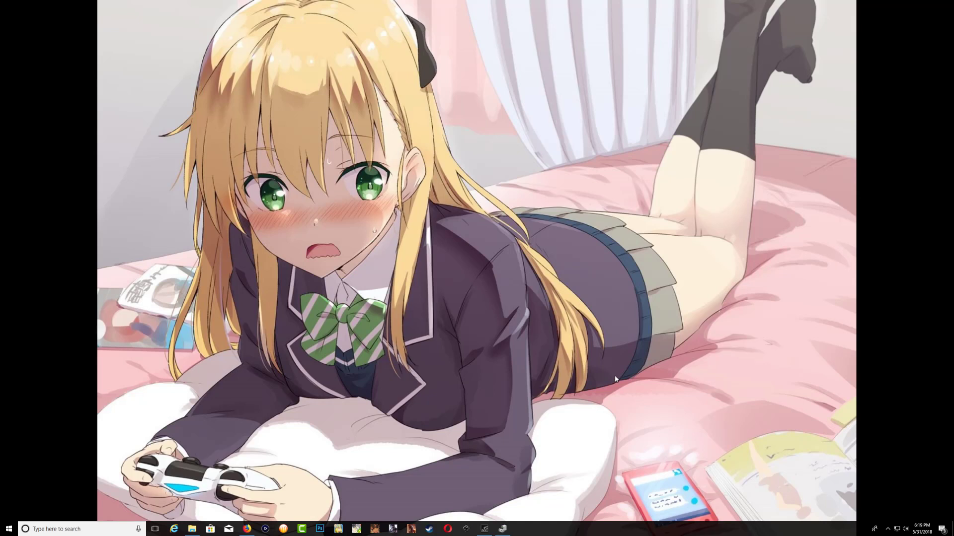
mouse_move(509, 400)
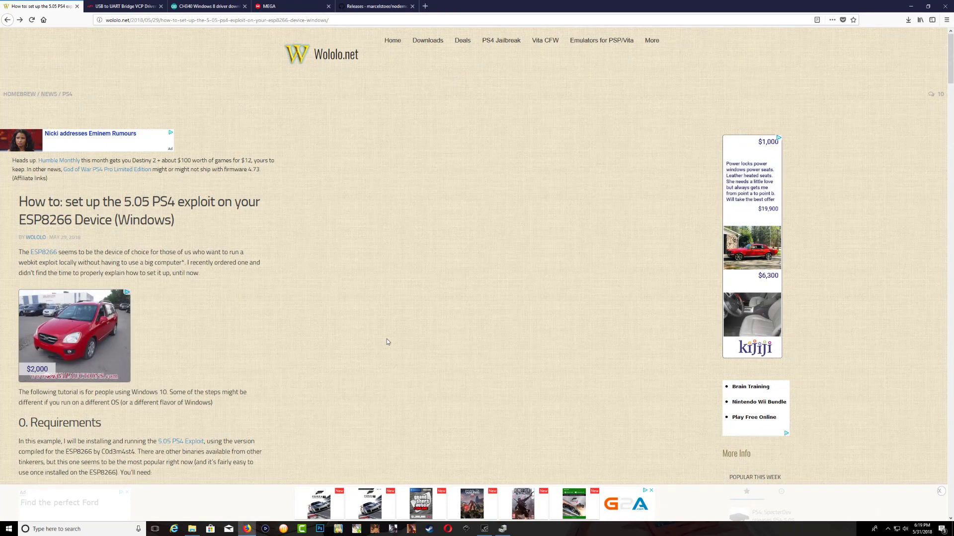
Step: Scroll through the Requirements section of the Wololo.net ESP8266 exploit guide
scroll("down", 3)
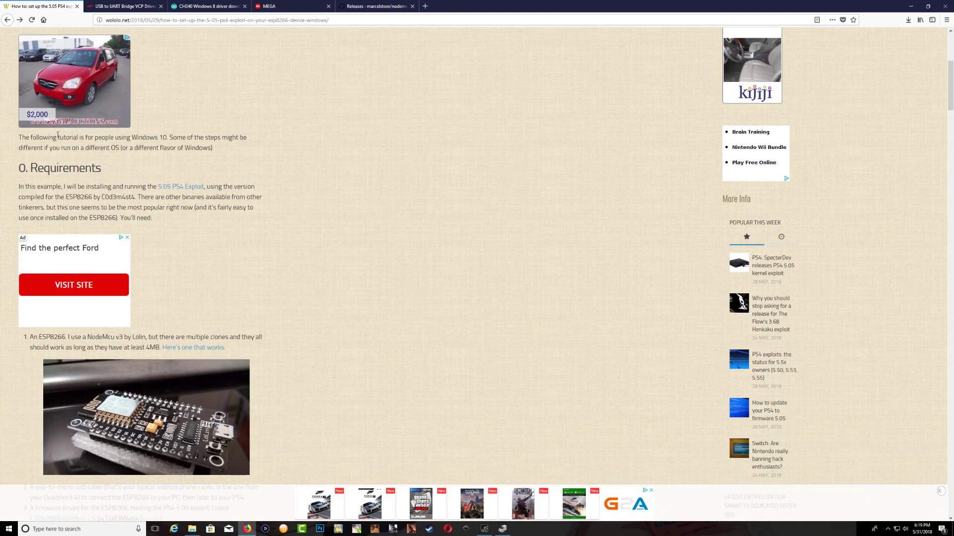
scroll("down", 3)
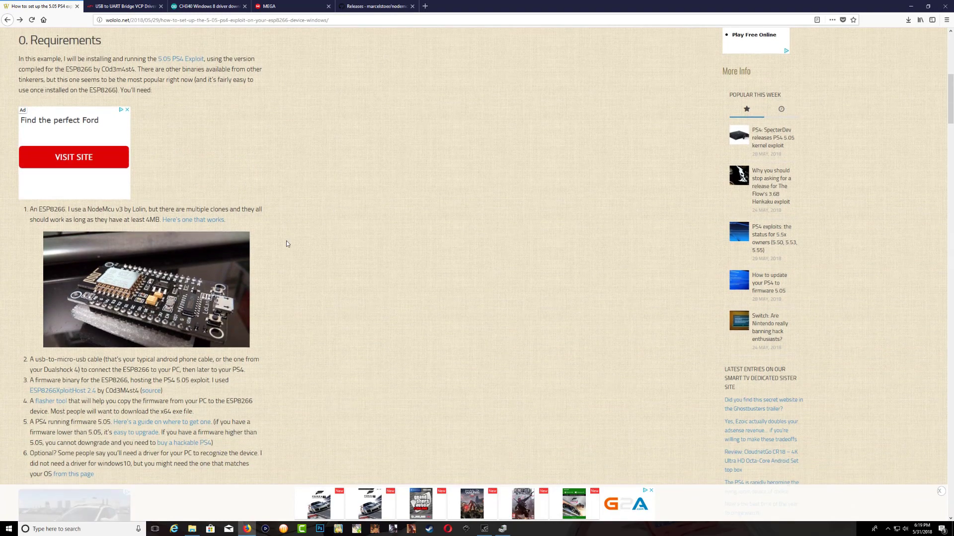
scroll("down", 3)
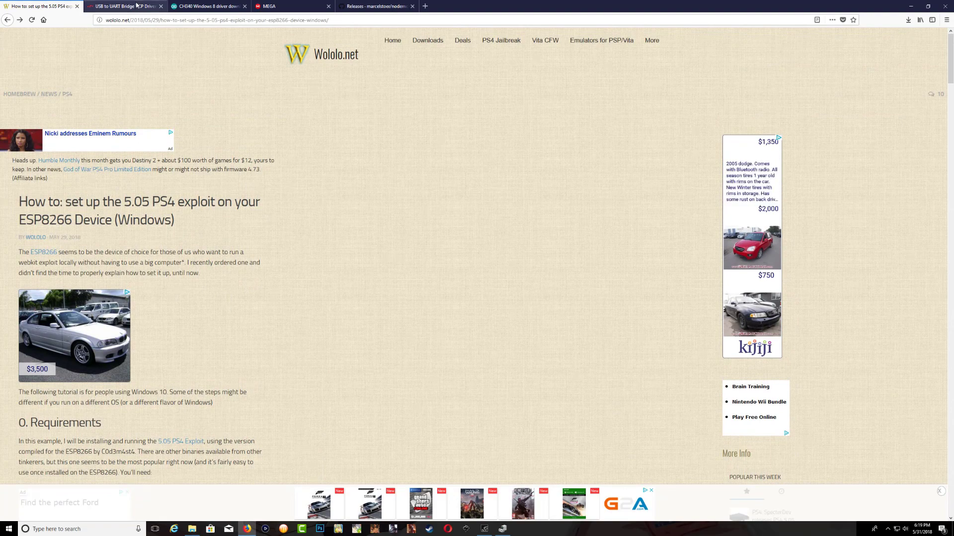
Step: Switch to the Silicon Labs CP210x VCP driver page and scroll to the Windows downloads
left_click(125, 6)
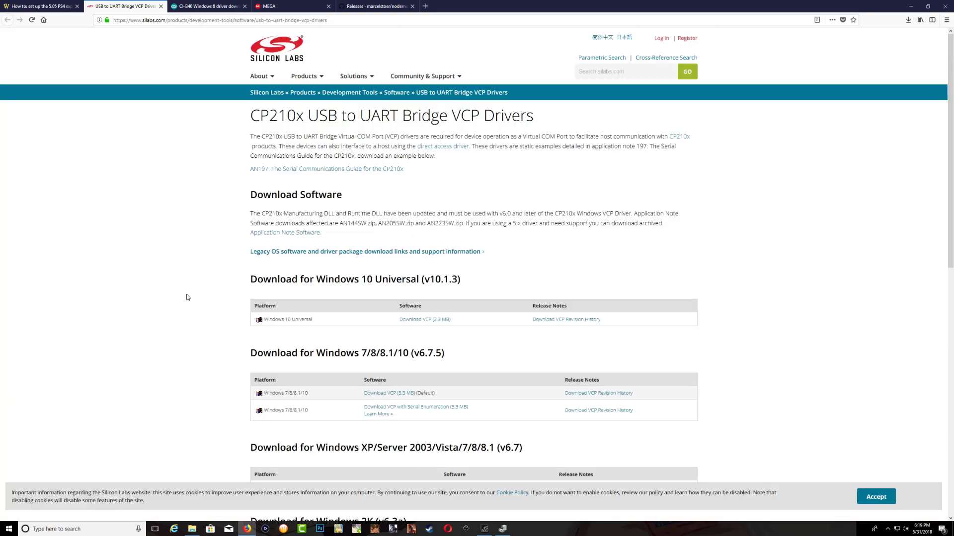
double_click(369, 279)
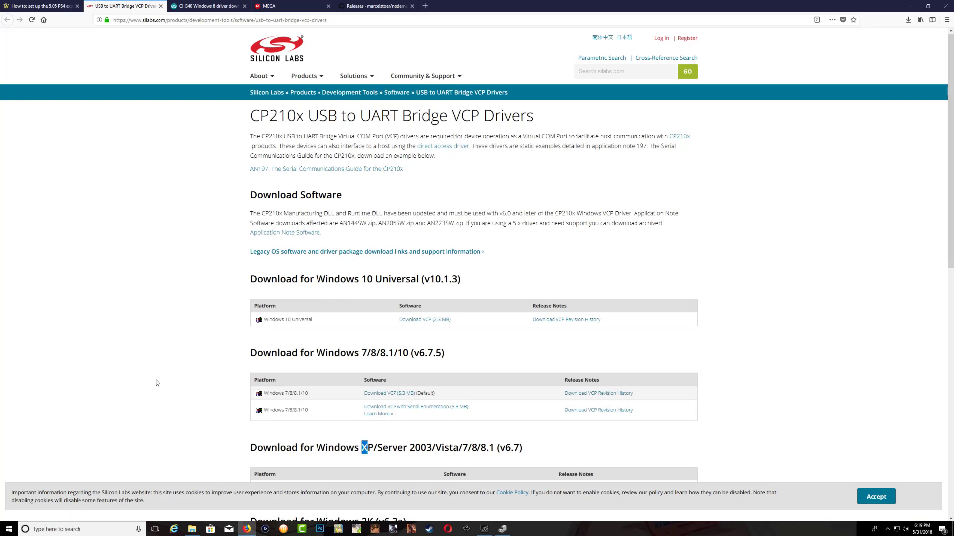
scroll("down", 3)
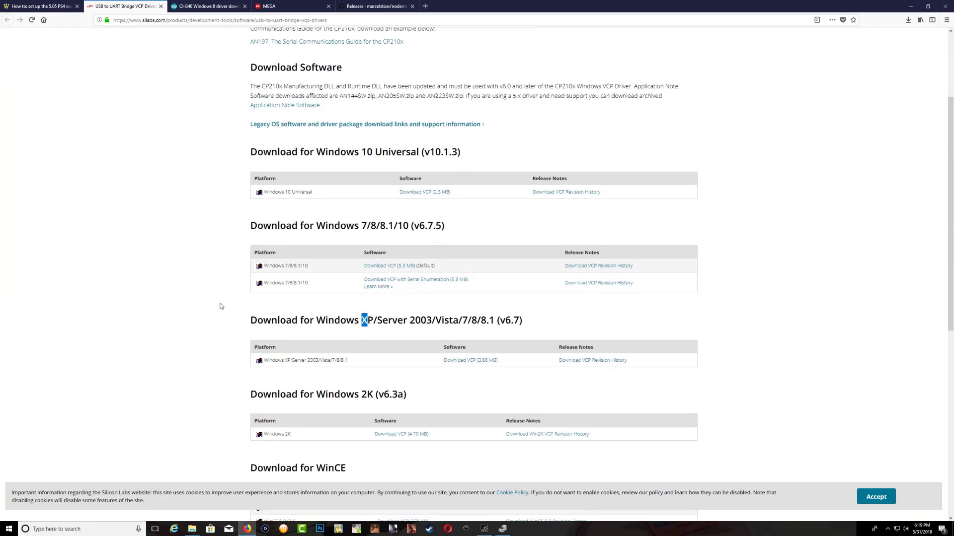
mouse_move(186, 324)
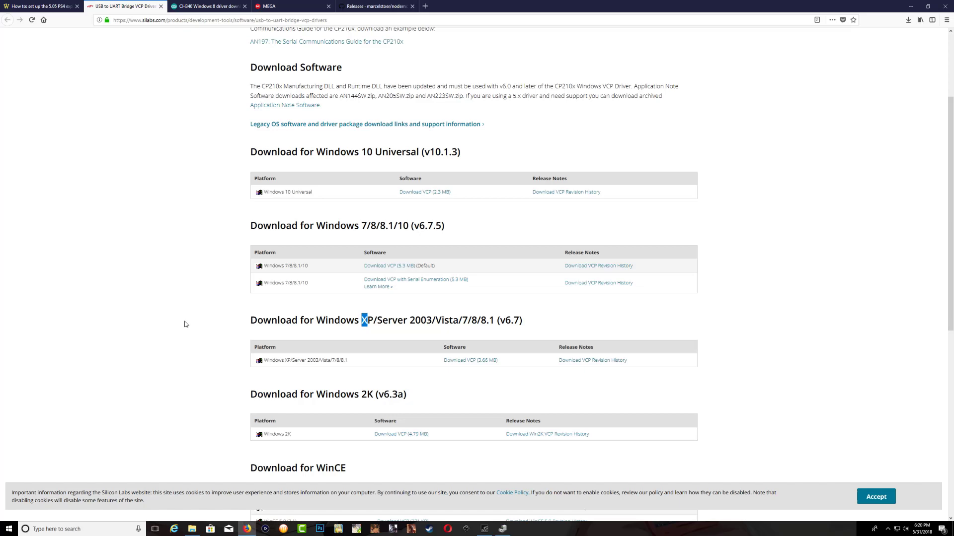
mouse_move(391, 336)
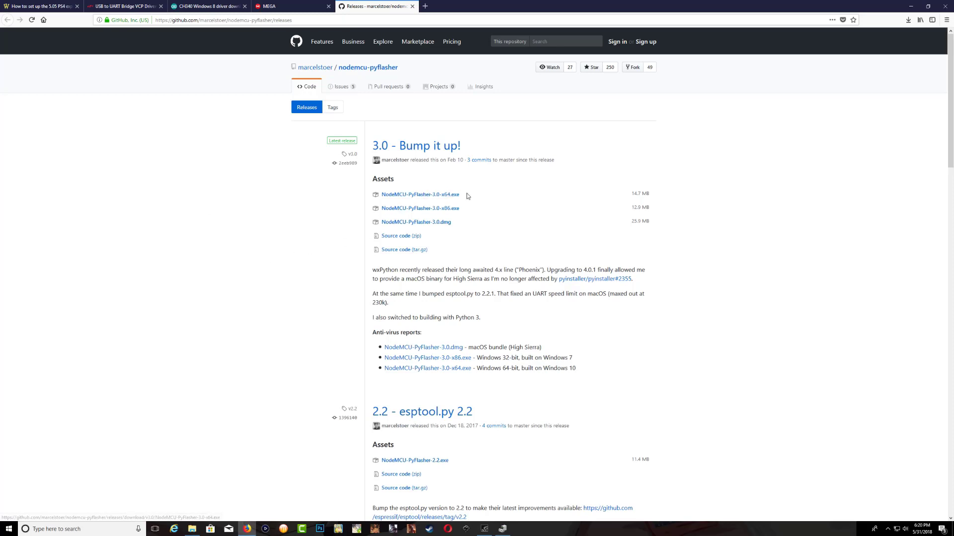
mouse_move(470, 198)
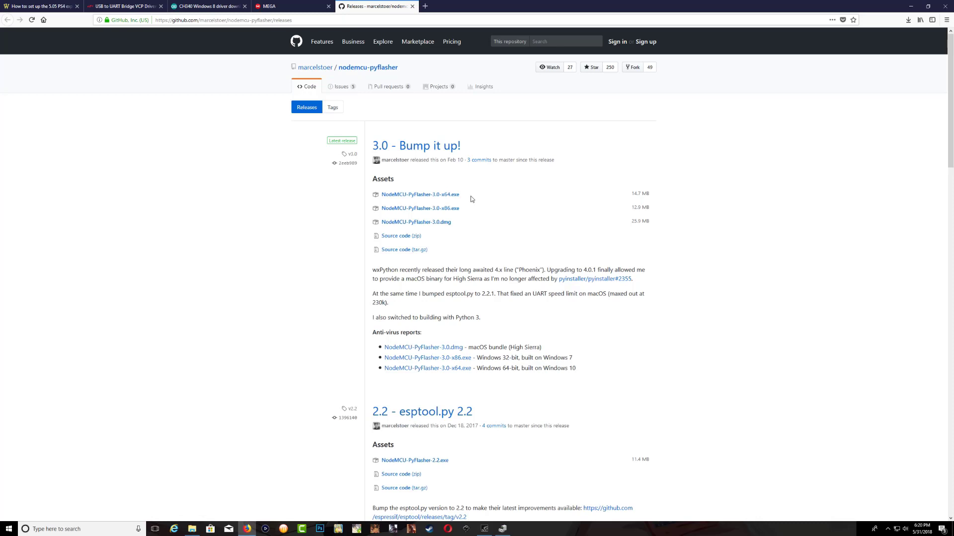
mouse_move(420, 195)
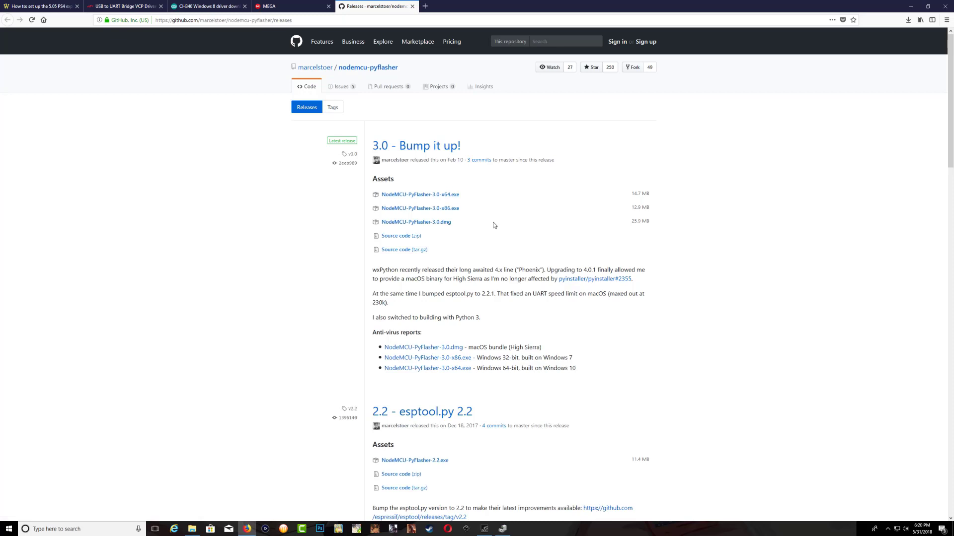
mouse_move(419, 208)
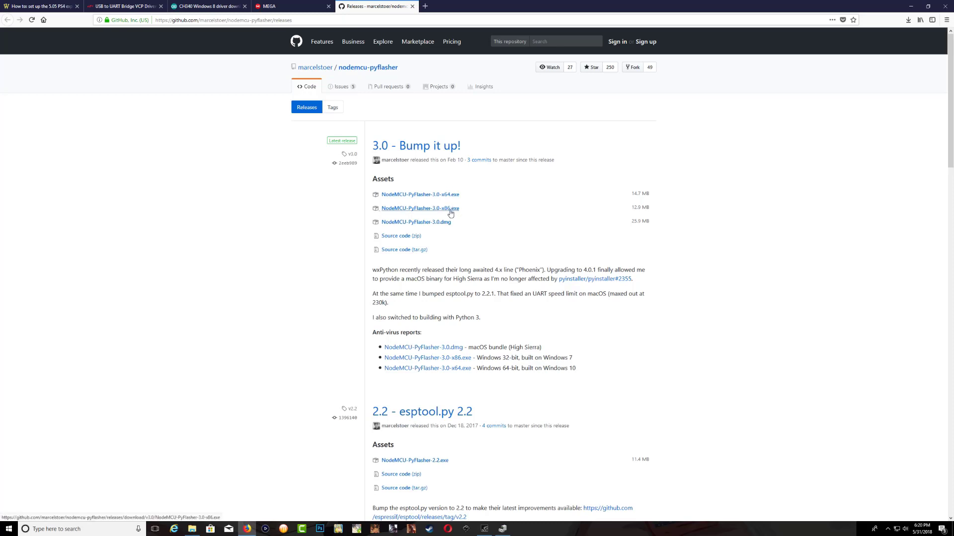
mouse_move(417, 222)
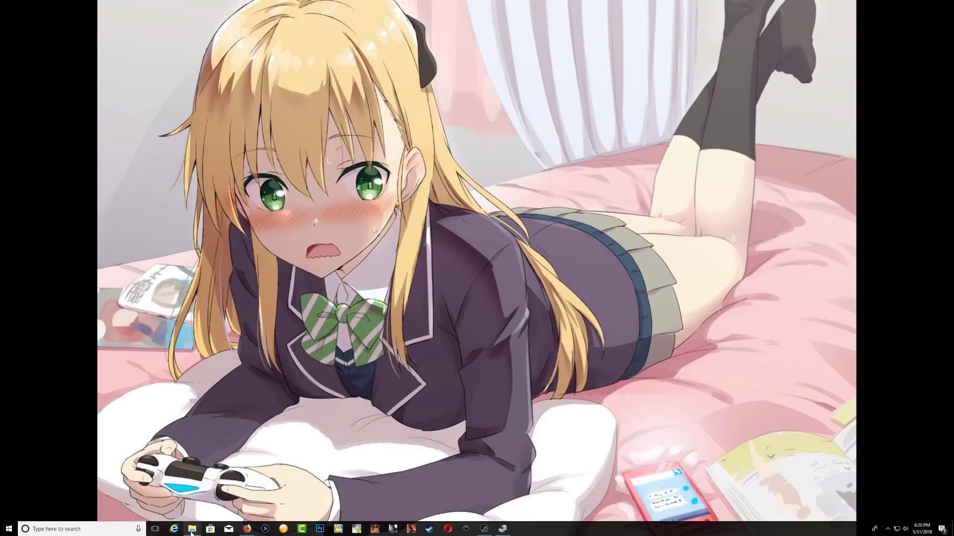
Step: Extract the CP210x driver archive into the MCU Wifi folder
left_click(192, 529)
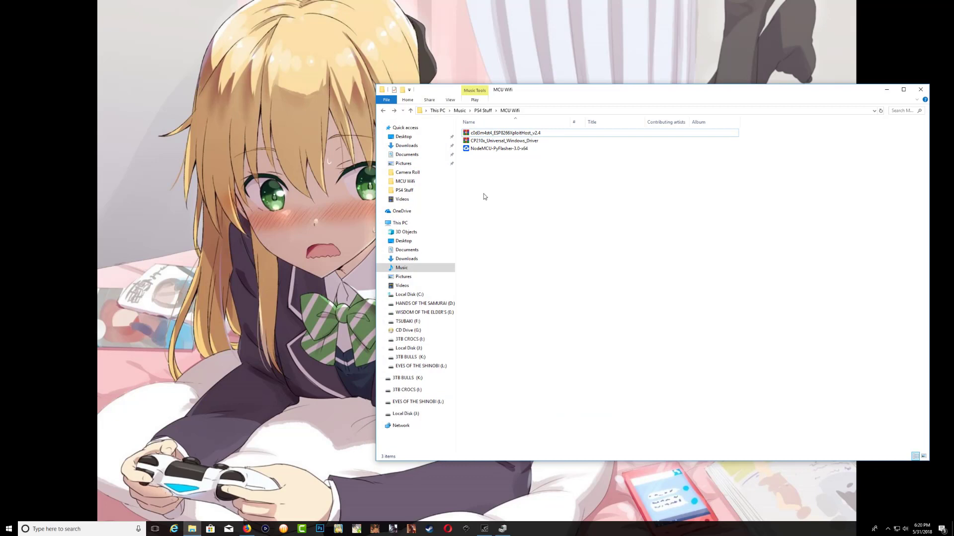
left_click(499, 149)
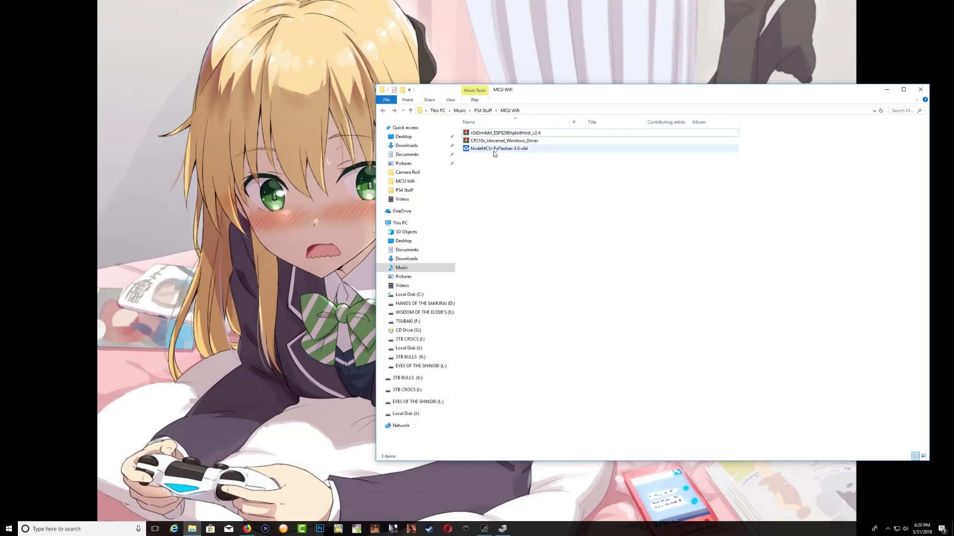
right_click(504, 140)
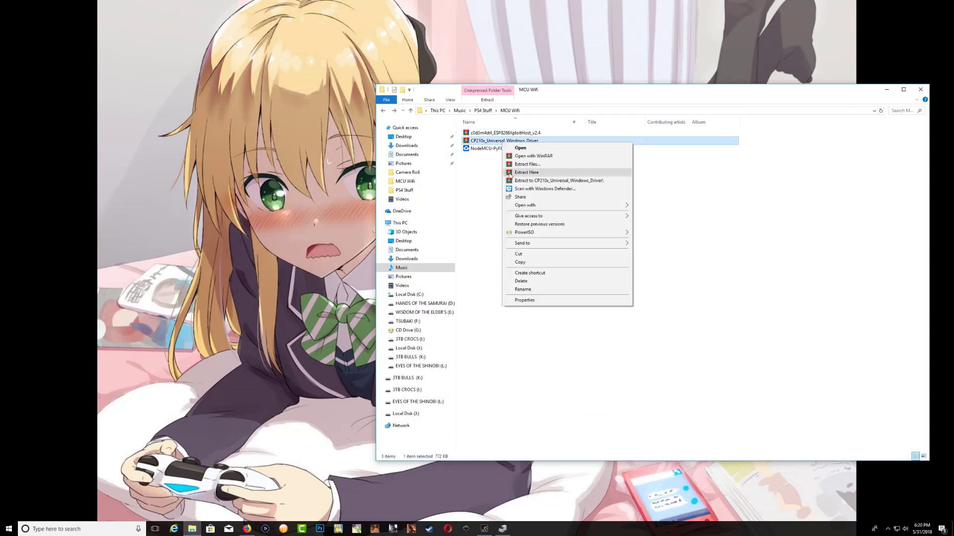
left_click(525, 172)
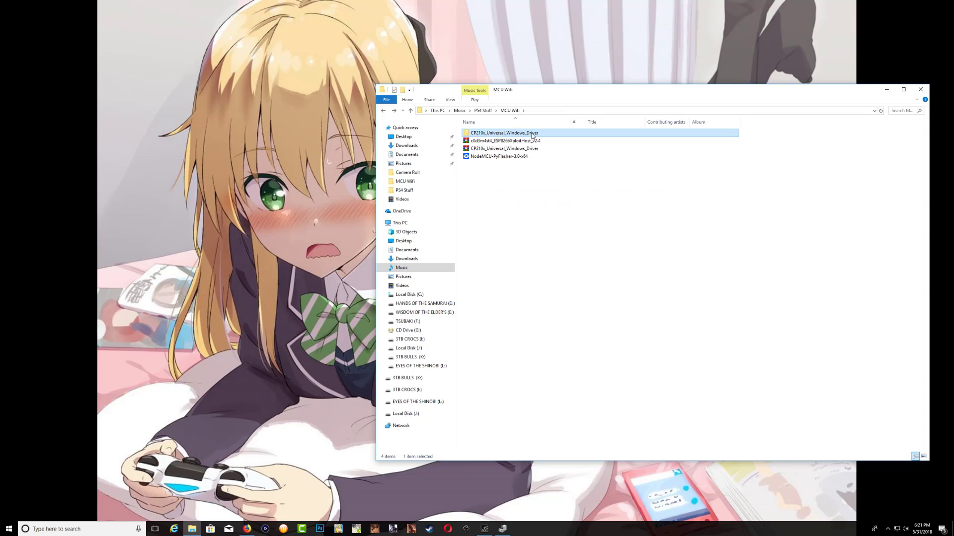
Step: Extract the ESP8266XploitHost archive into the same folder, then bring up Device Manager
left_click(499, 156)
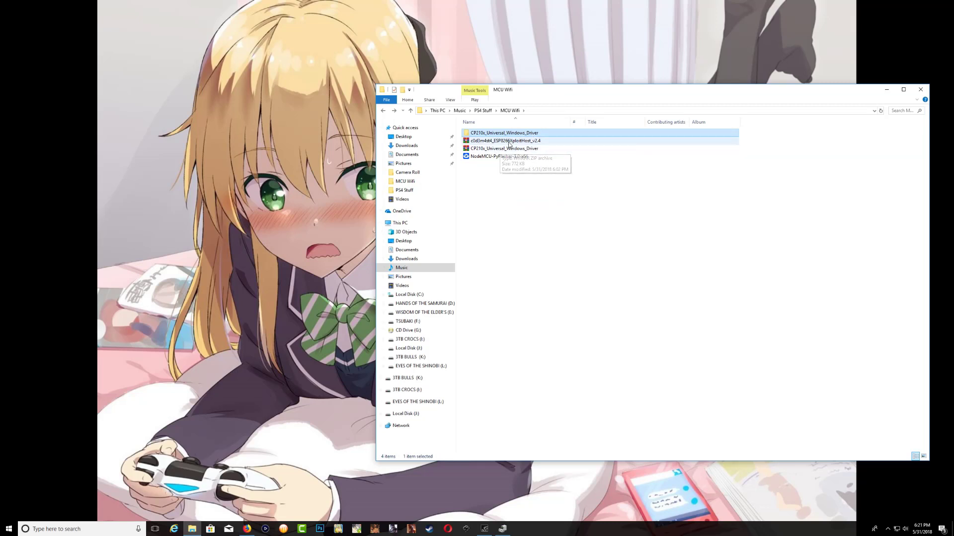
right_click(499, 140)
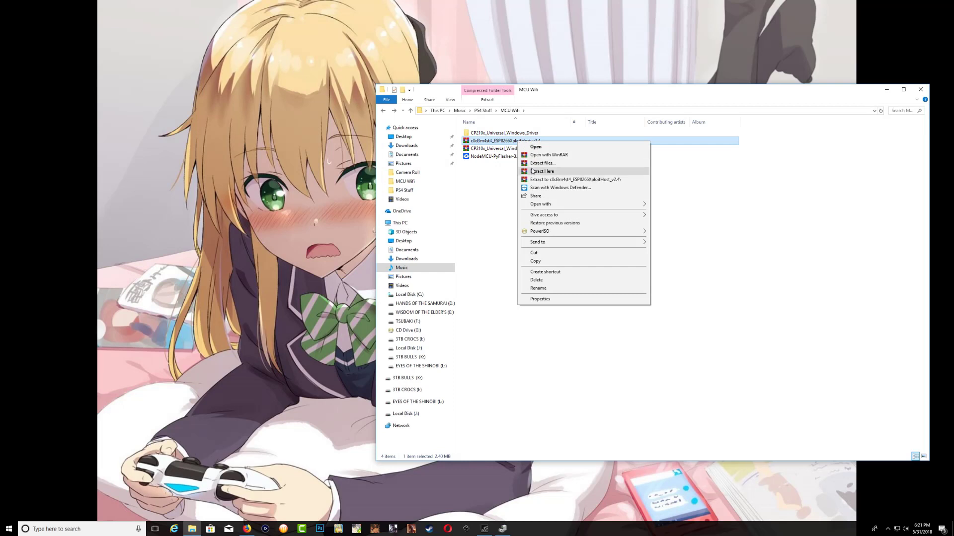
left_click(541, 171)
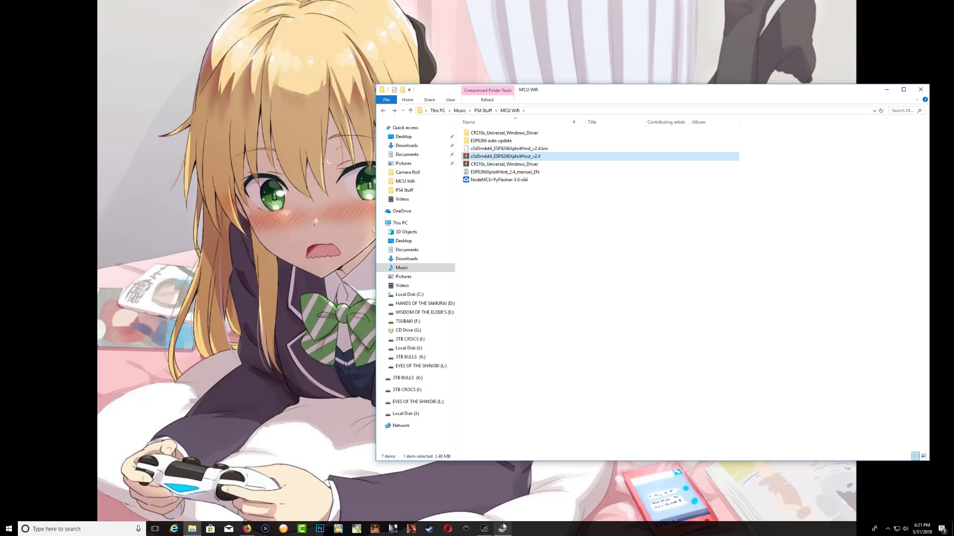
left_click(503, 529)
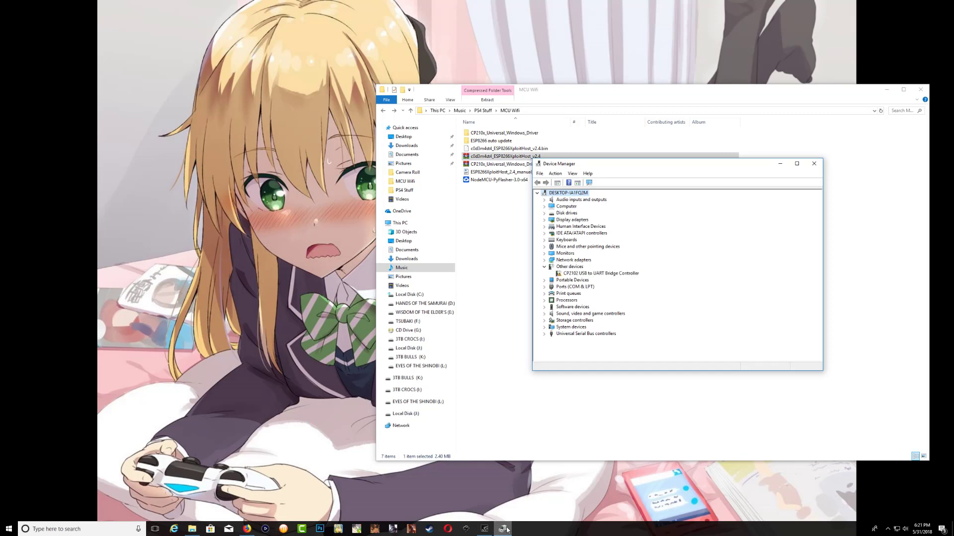
mouse_move(629, 254)
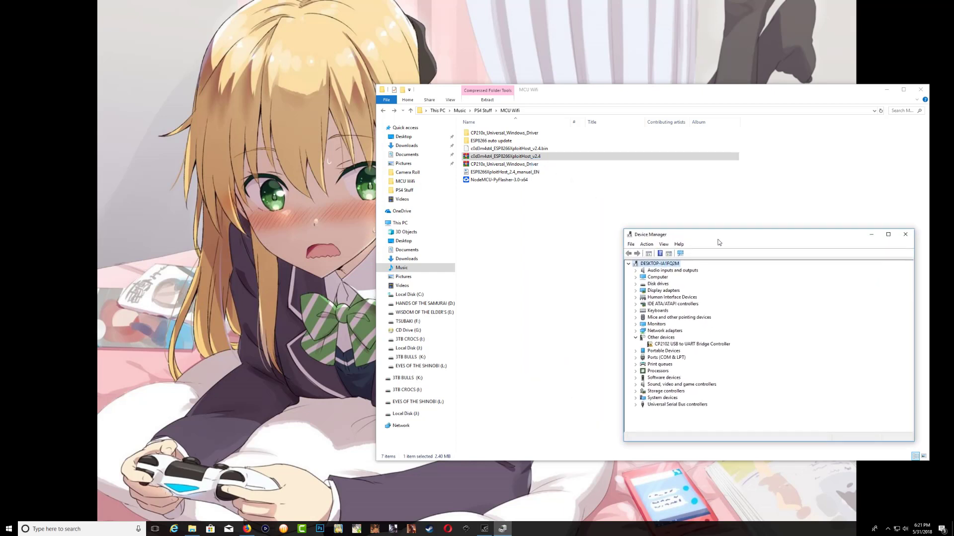
mouse_move(735, 355)
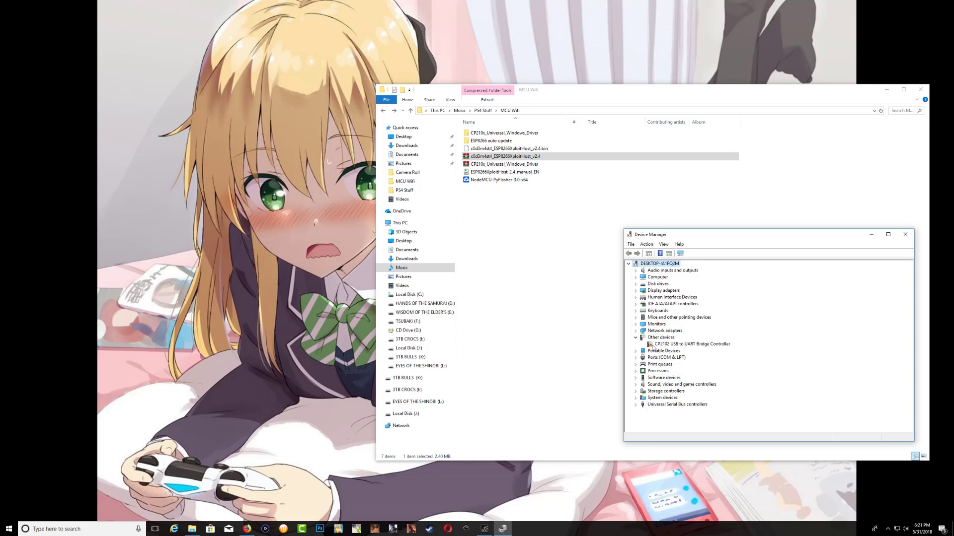
Step: Start updating the CP2102 bridge driver, choosing to browse for driver software manually
right_click(691, 345)
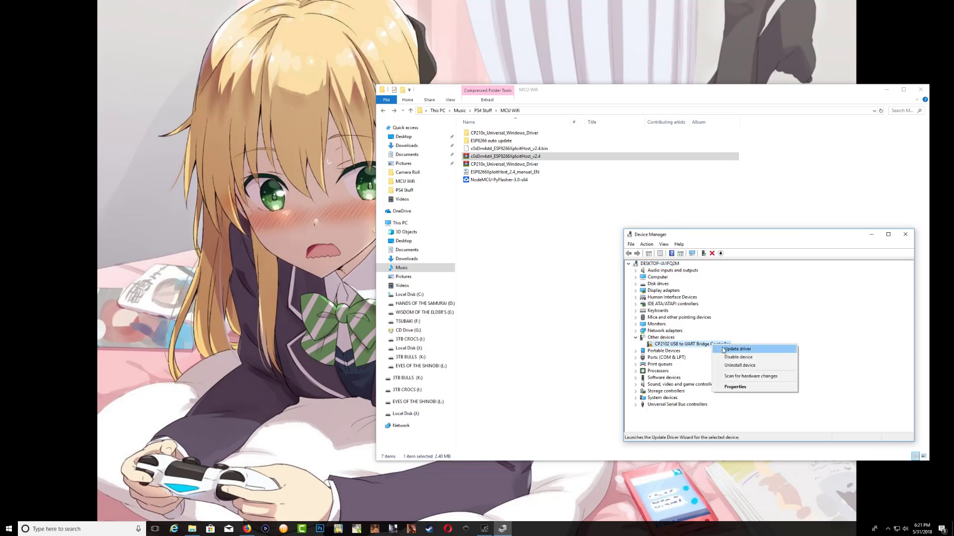
left_click(736, 349)
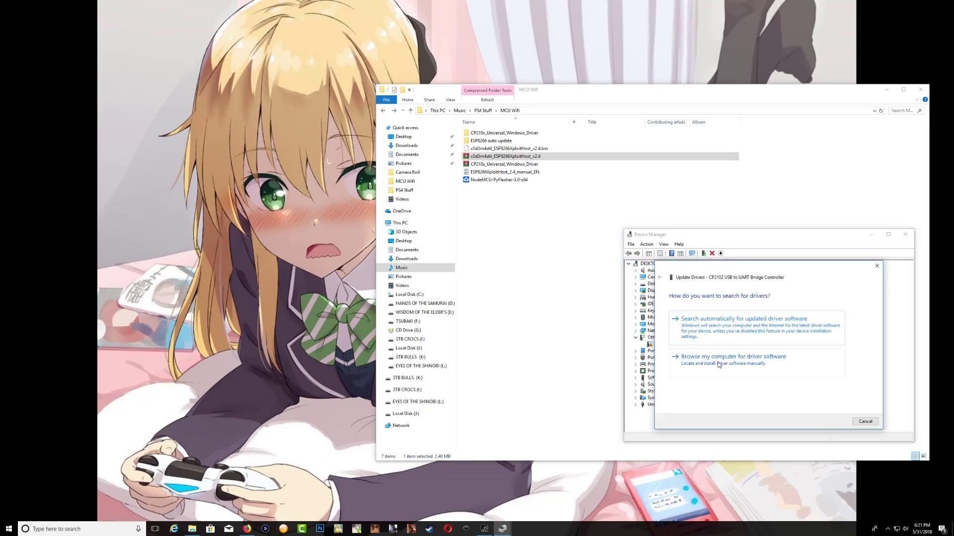
left_click(732, 357)
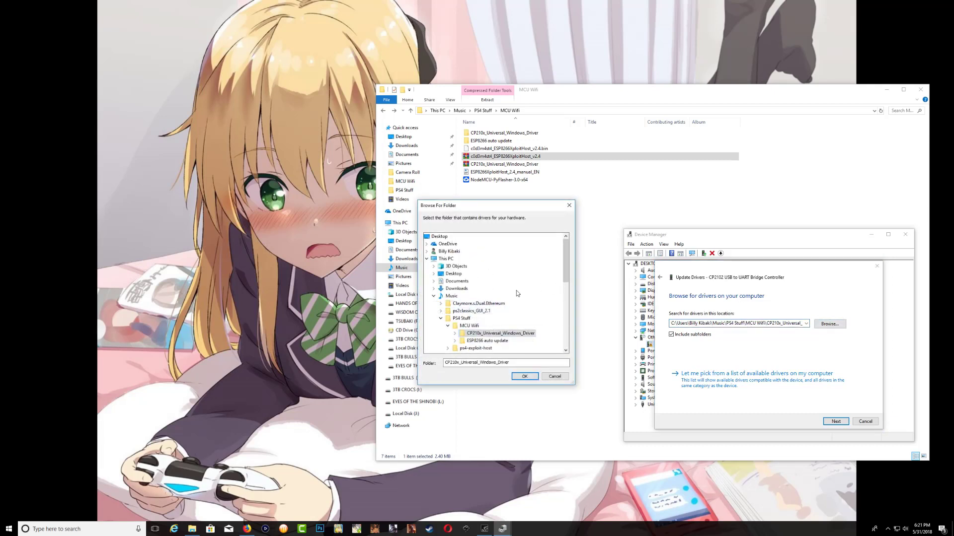
scroll("down", 3)
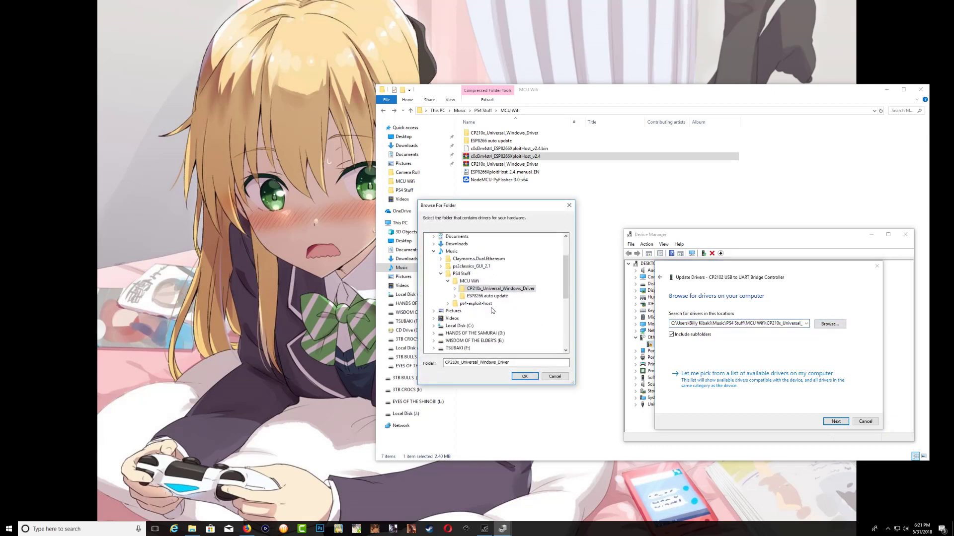
mouse_move(499, 289)
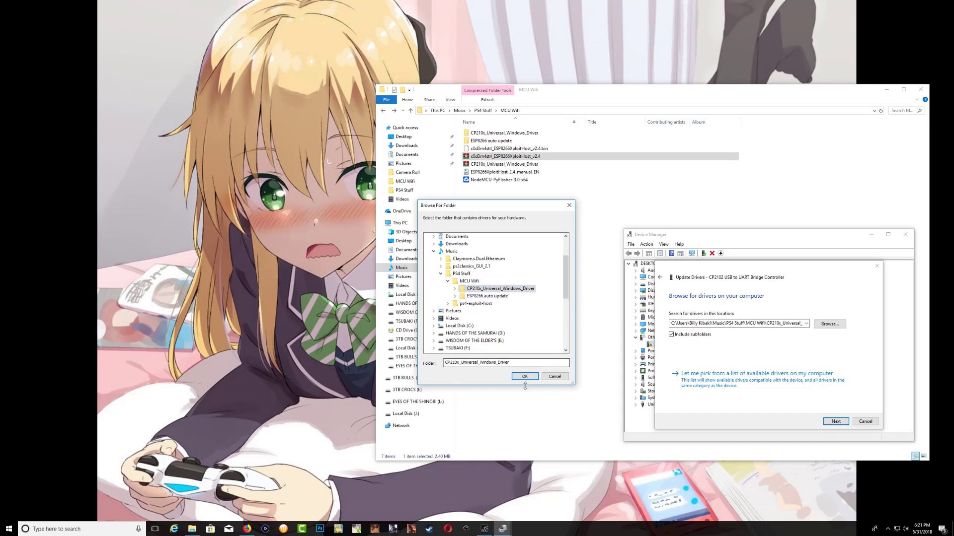
Step: Install the driver from the CP210x_Universal_Windows_Driver folder and dismiss the success message
left_click(525, 375)
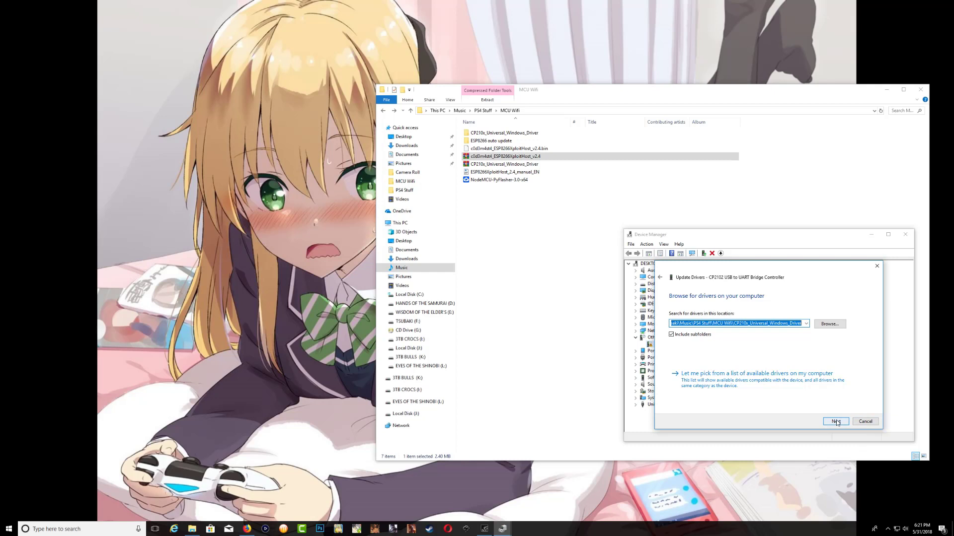
left_click(836, 421)
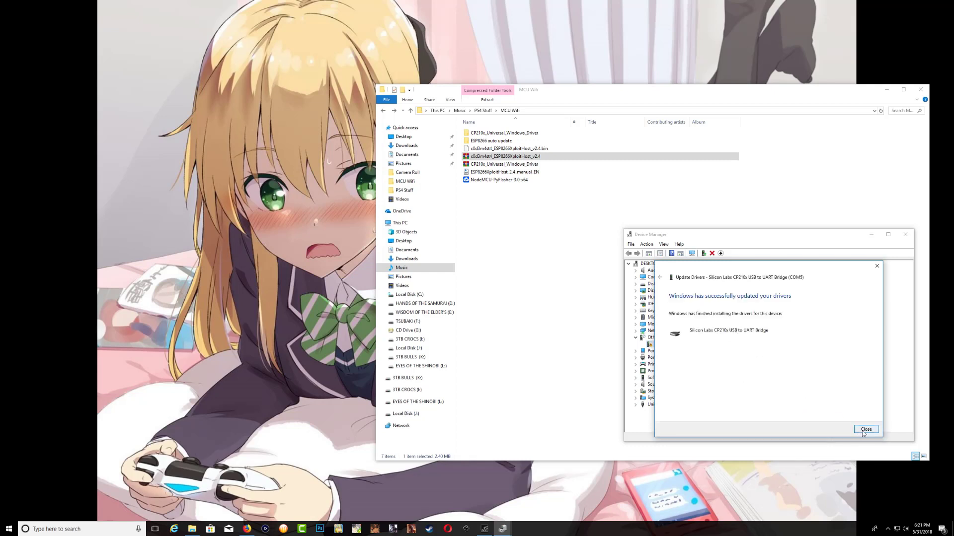
left_click(865, 429)
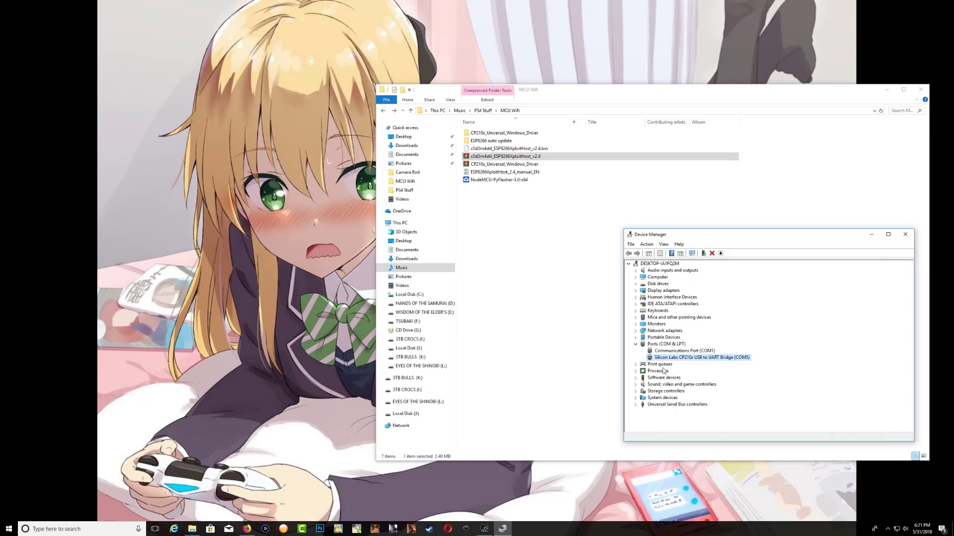
mouse_move(719, 363)
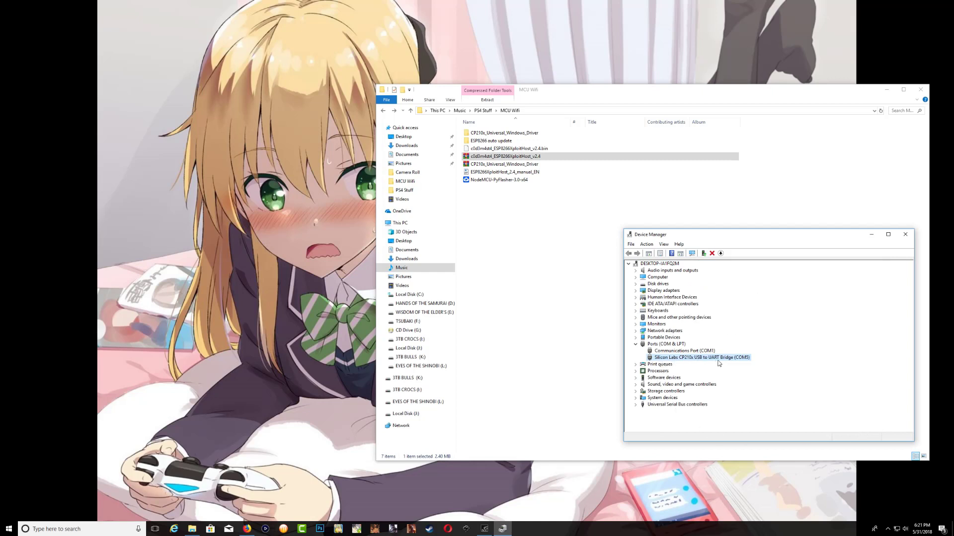
mouse_move(741, 362)
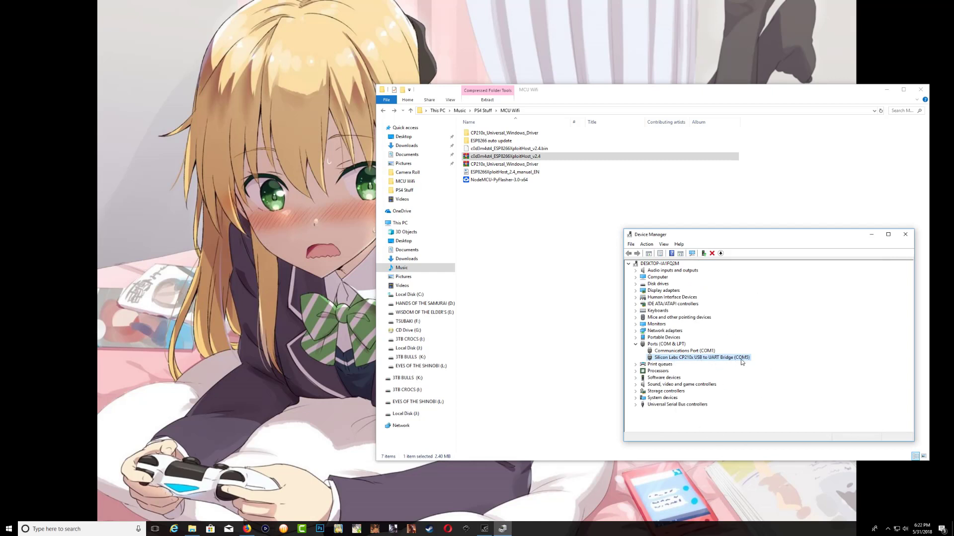
mouse_move(745, 366)
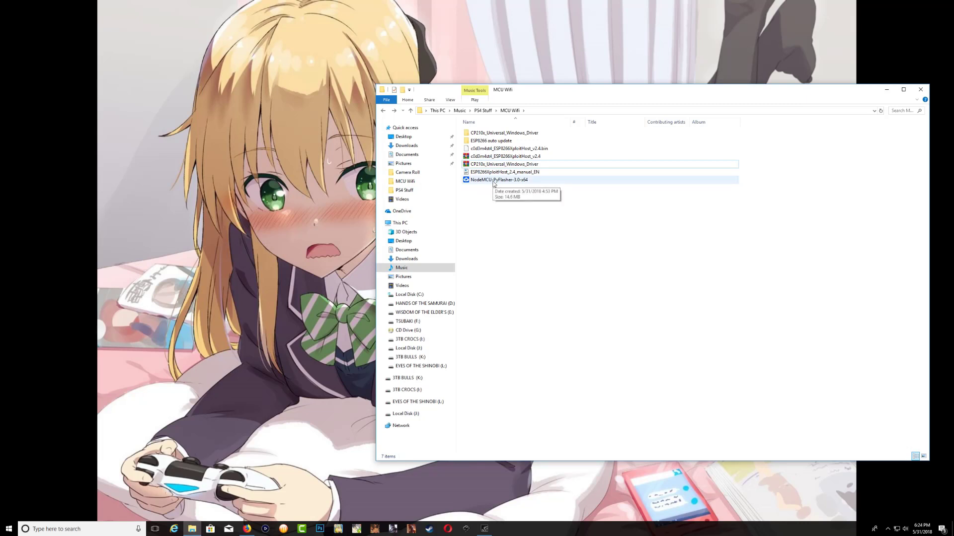
Step: Bring up options for NodeMCU-PyFlasher-3.0-x64 in the MCU Wifi folder
right_click(499, 180)
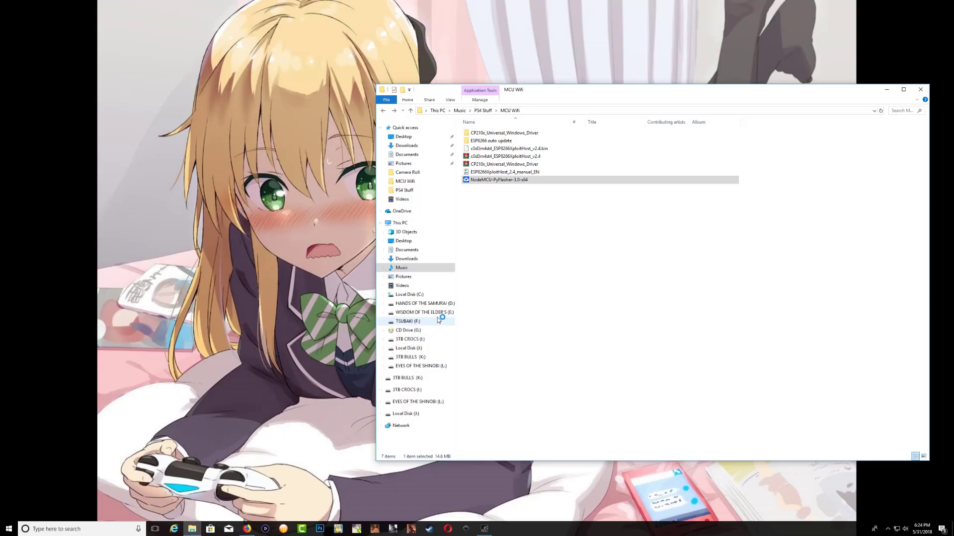
Step: Launch NodeMCU PyFlasher and select COM5 as the serial port
double_click(498, 180)
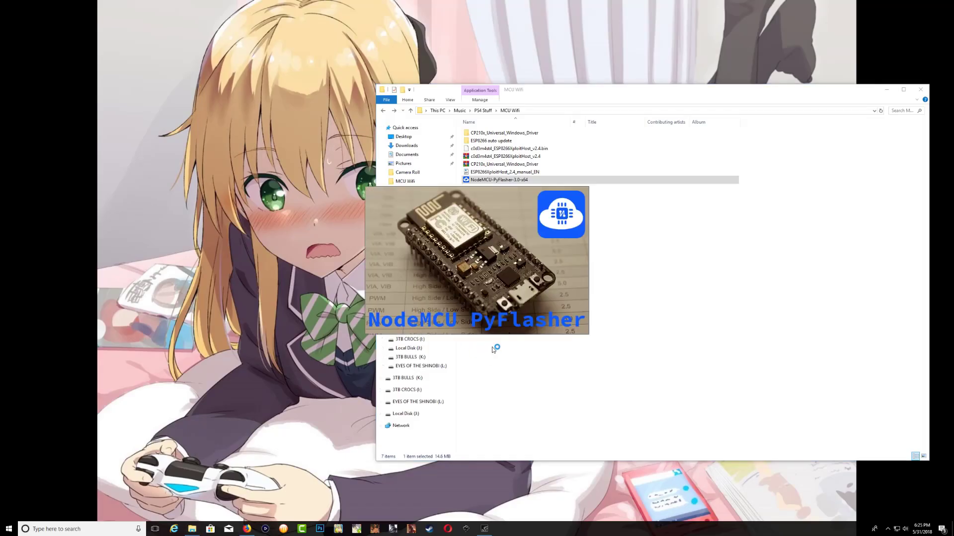
double_click(499, 180)
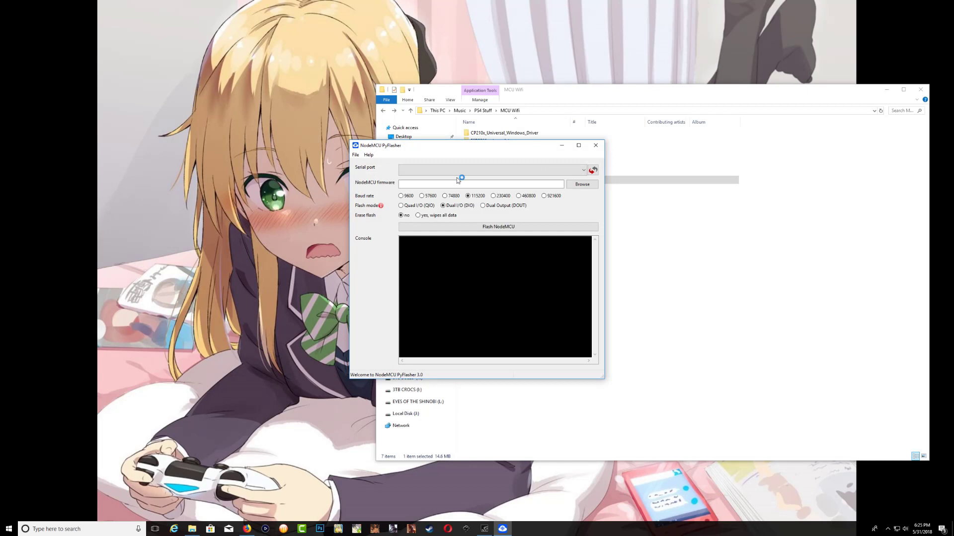
left_click_drag(381, 145, 450, 203)
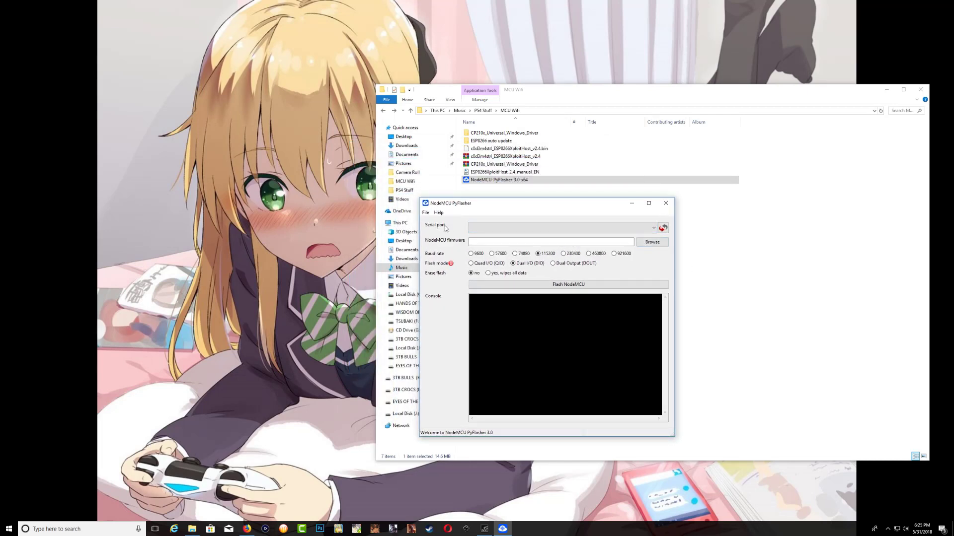
left_click(654, 228)
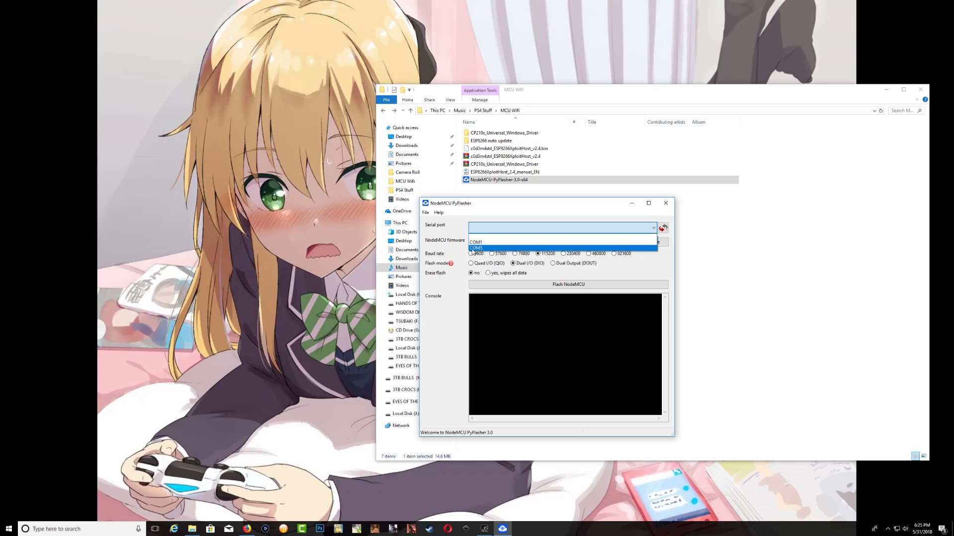
left_click(476, 247)
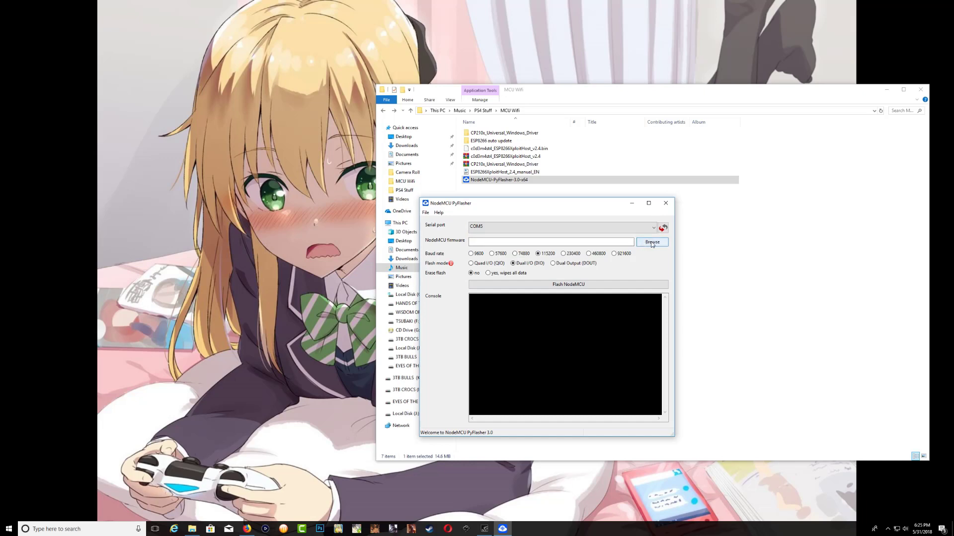
Step: Load the ExploitHost v2.4 .bin firmware, enable flash erase, and flash the ESP8266
left_click(651, 242)
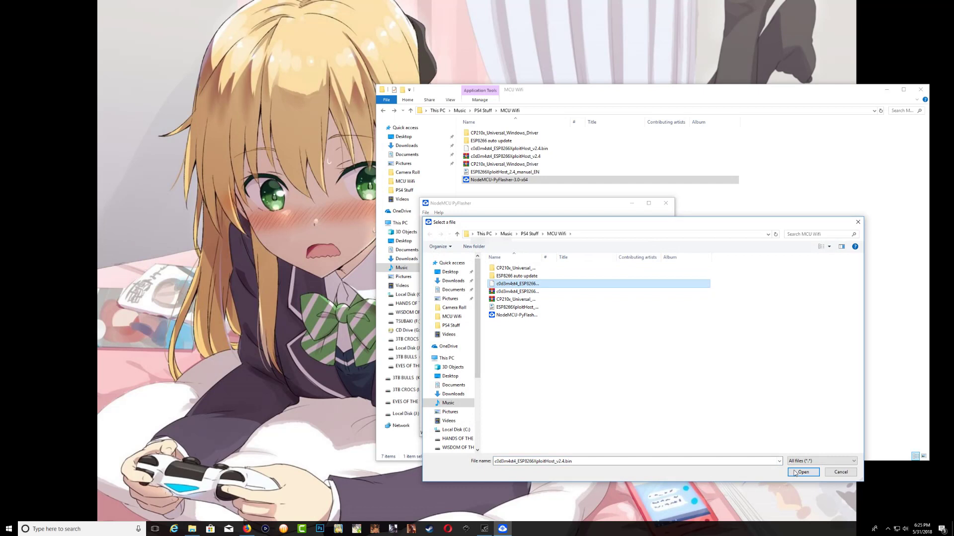
left_click(803, 472)
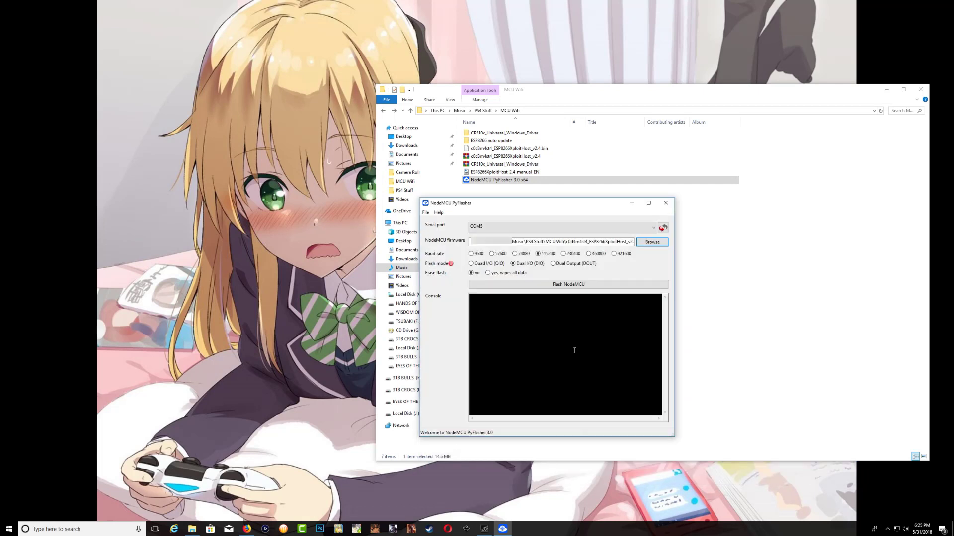
left_click(538, 254)
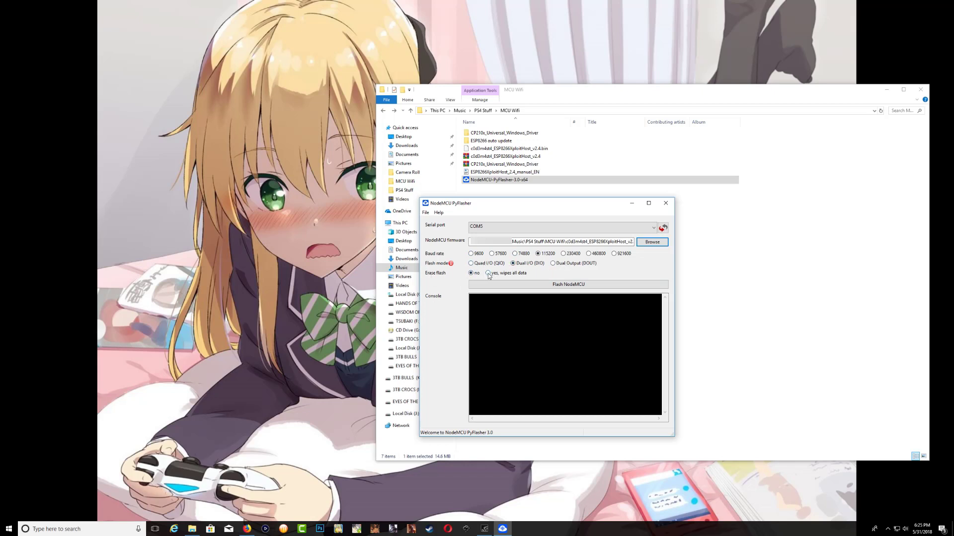
left_click(488, 272)
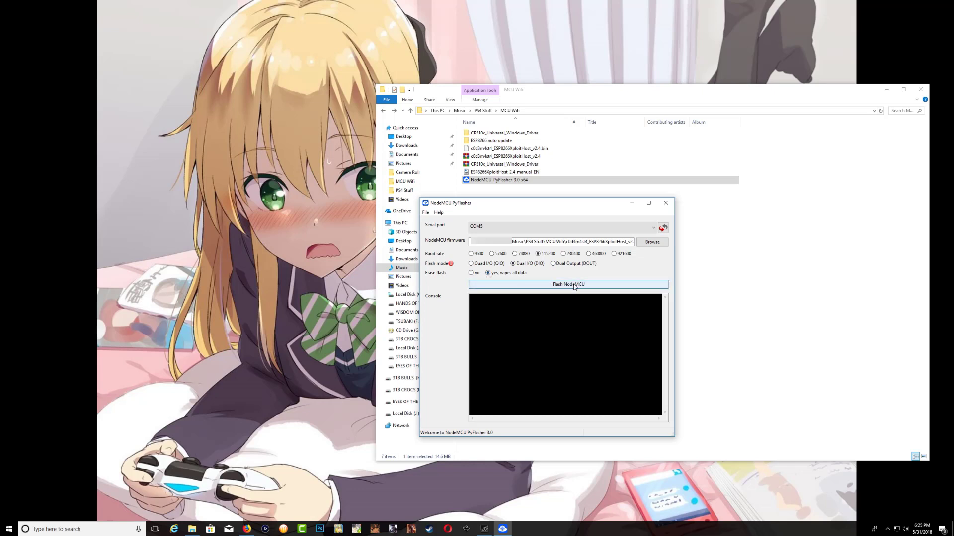
left_click(567, 284)
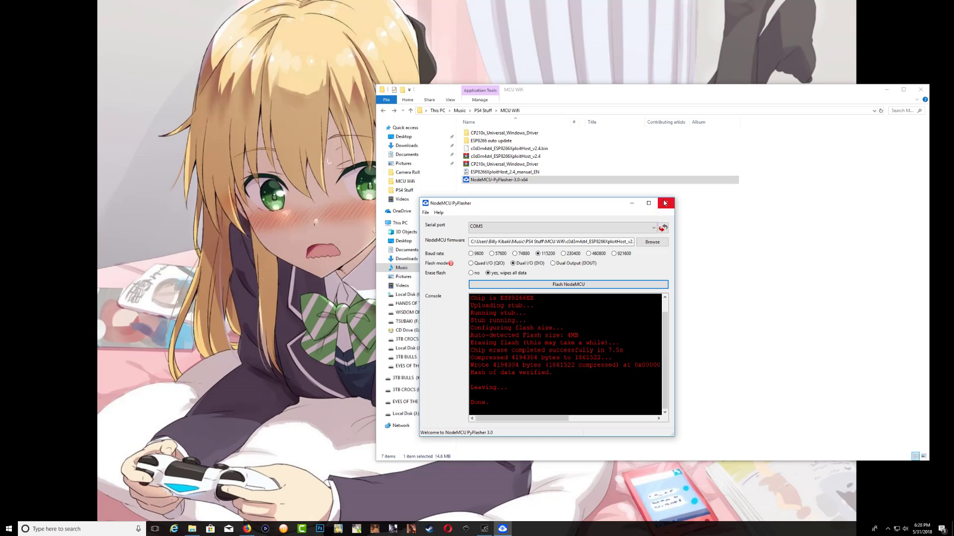
Step: Close the flasher, then on the PS4 move to the function row and open Settings
left_click(665, 203)
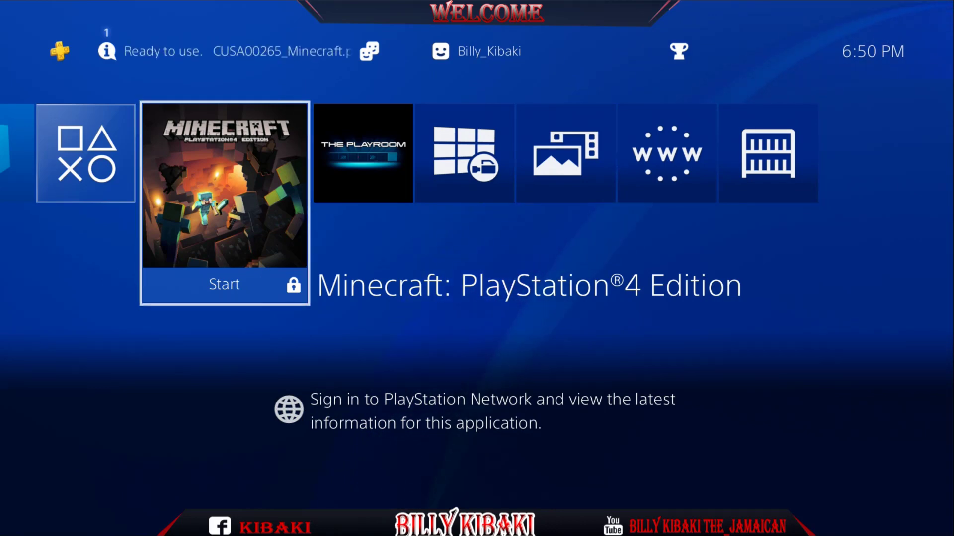
left_click(225, 284)
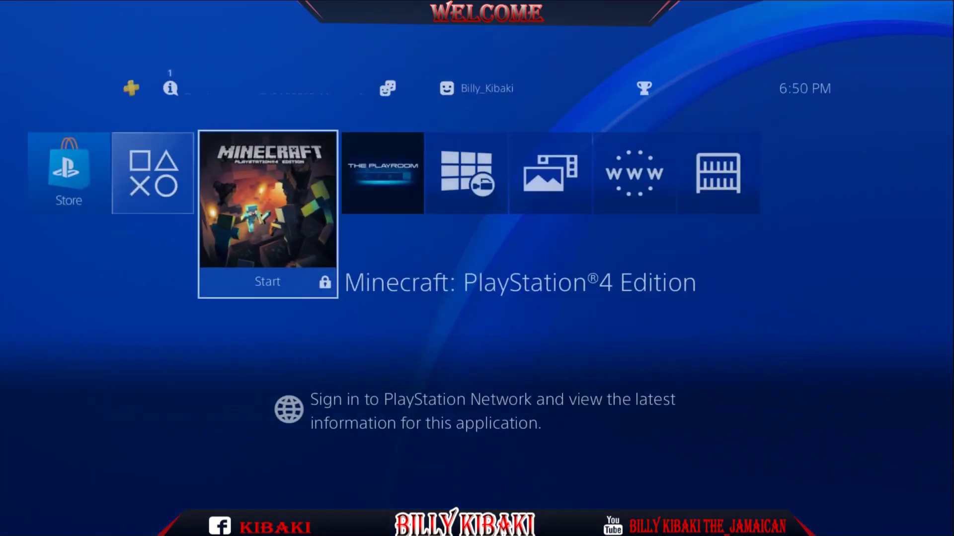
scroll("left", 3)
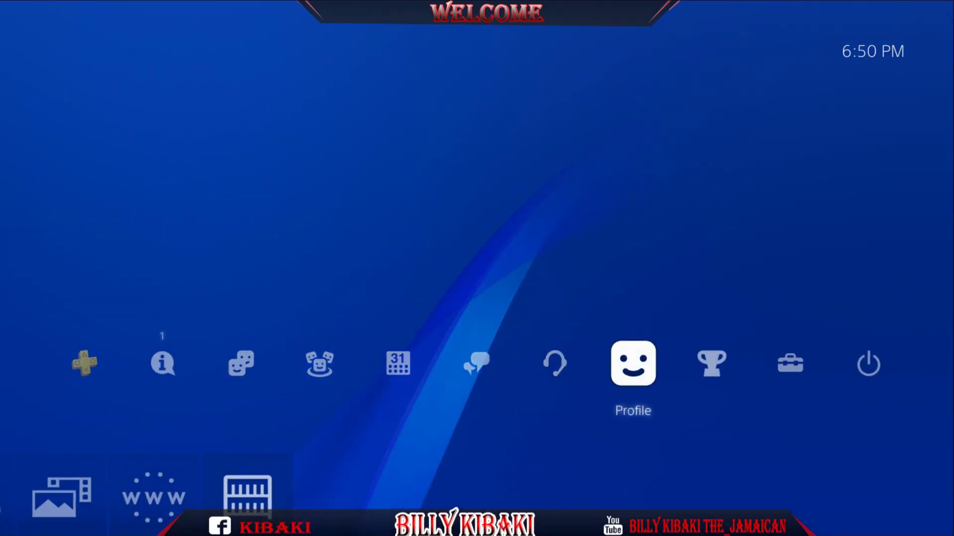
left_click(790, 363)
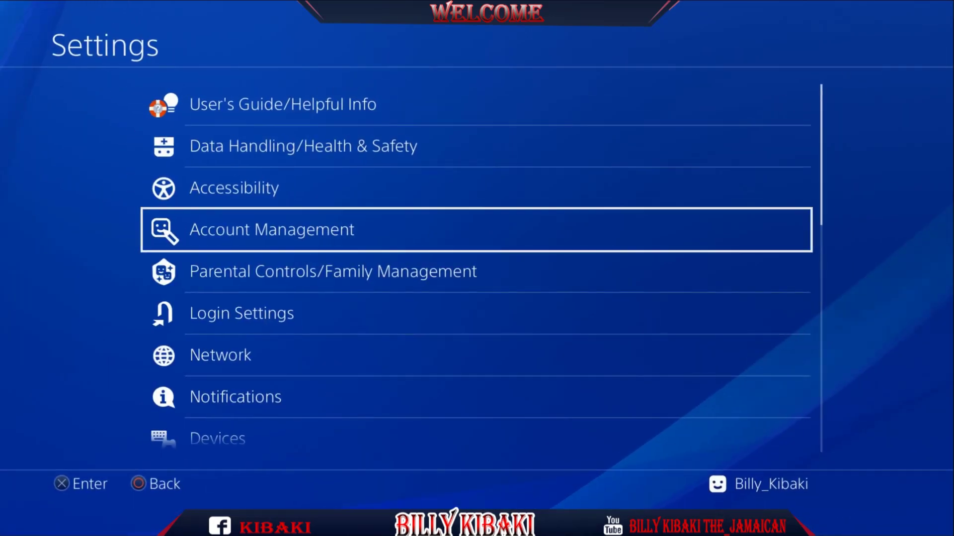
Step: Set up a new internet connection using the ESP8266XploitHost Wi-Fi network
scroll("down", 3)
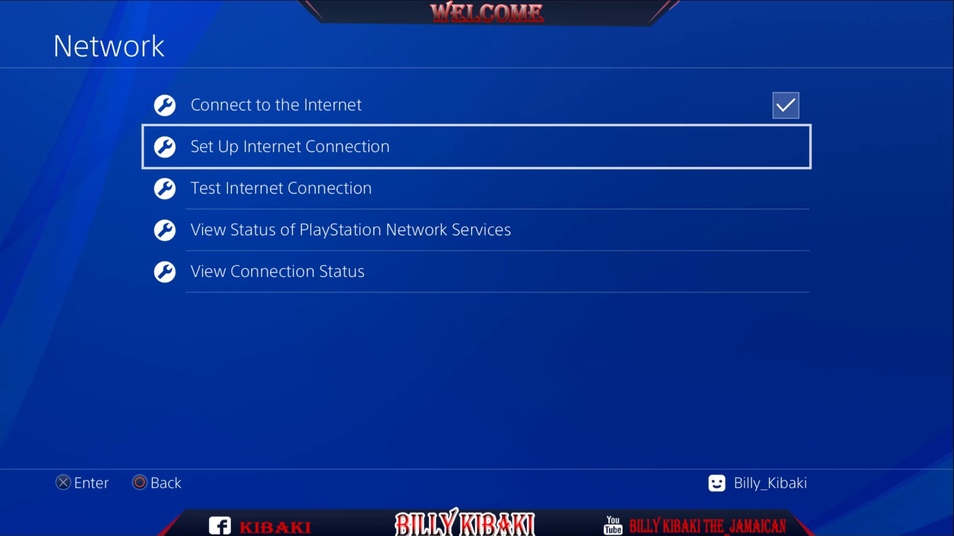
left_click(289, 146)
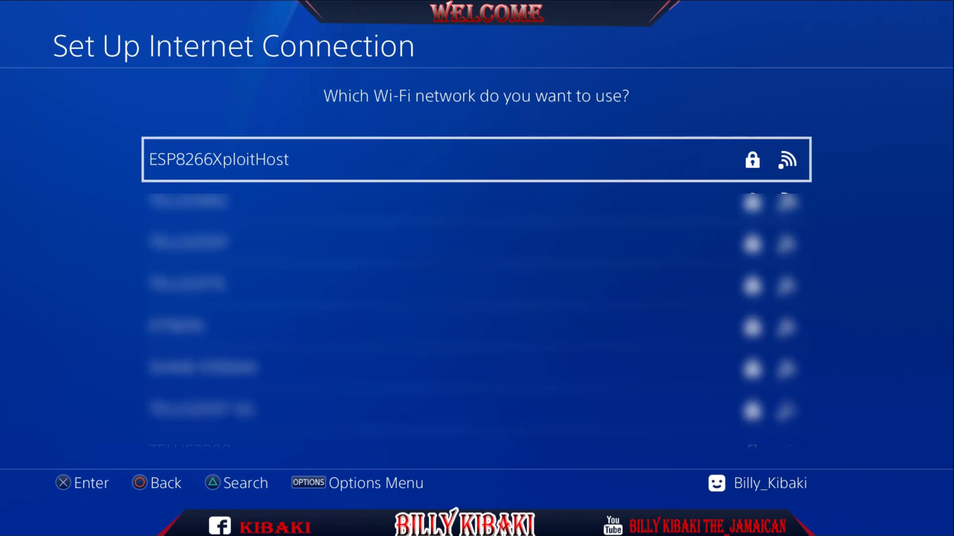
left_click(476, 159)
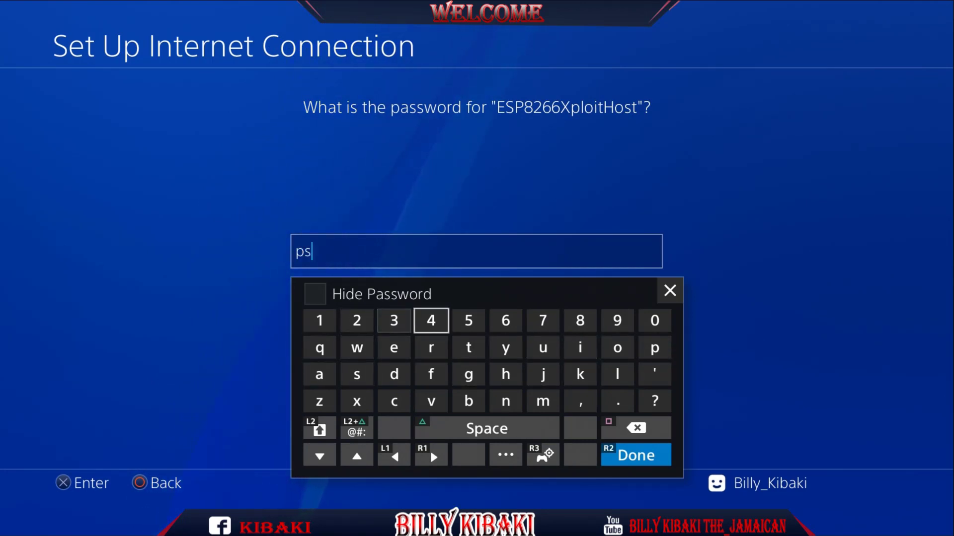
left_click(357, 401)
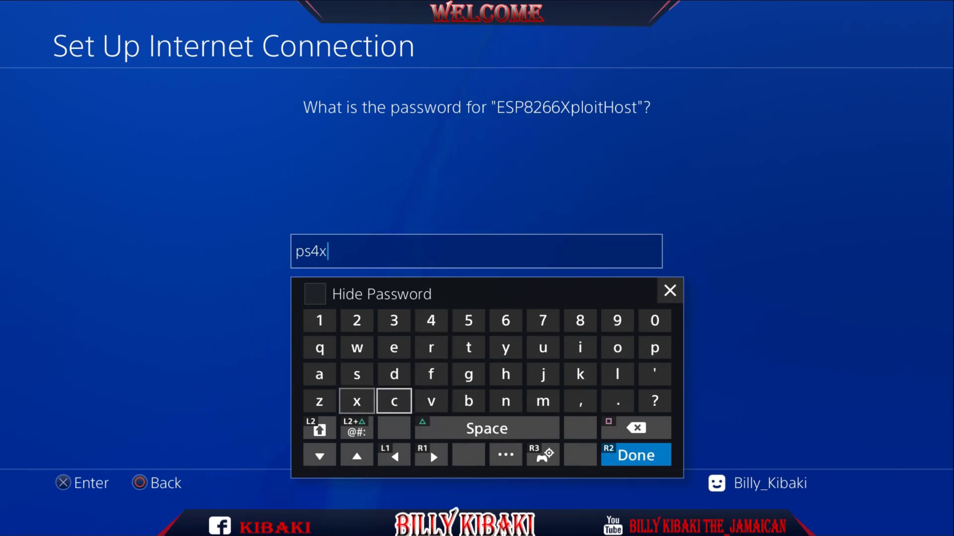
left_click(653, 348)
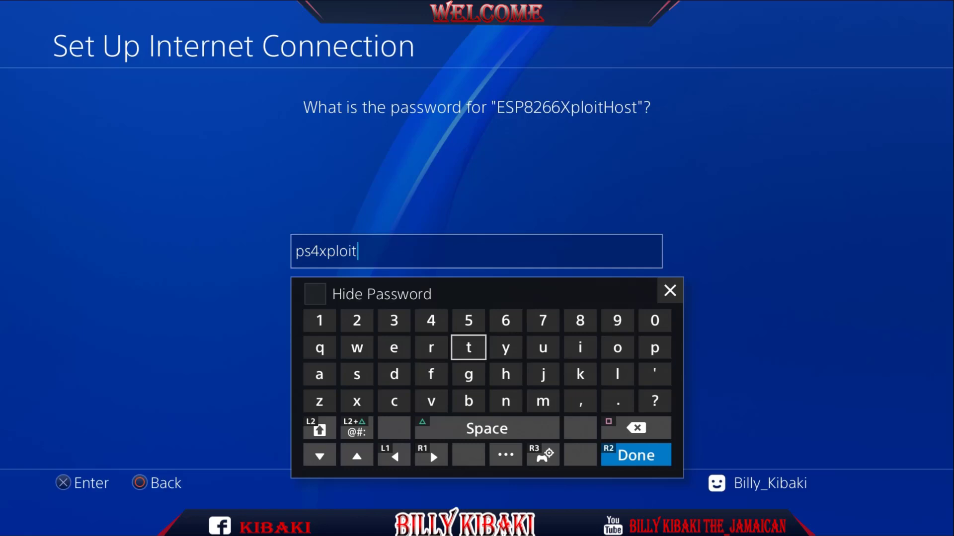
left_click(635, 455)
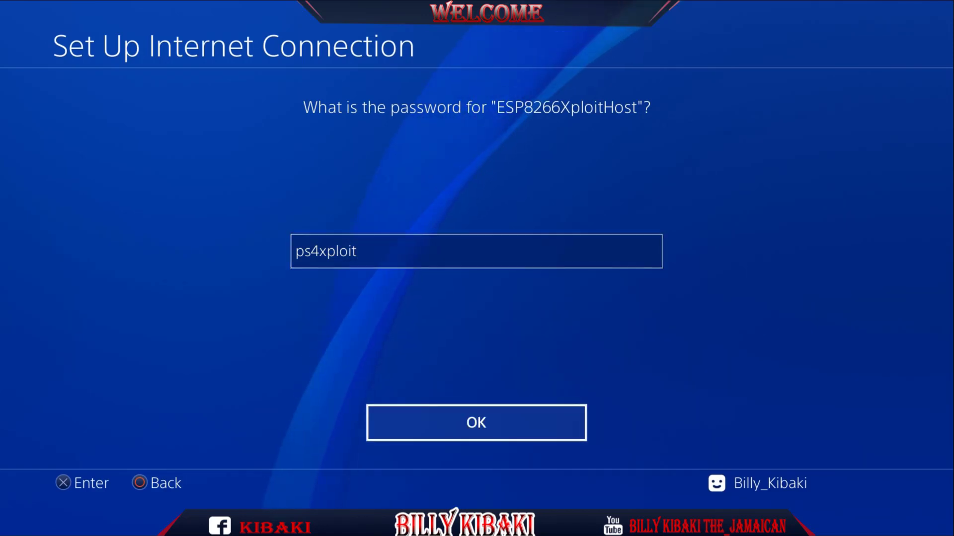
left_click(476, 422)
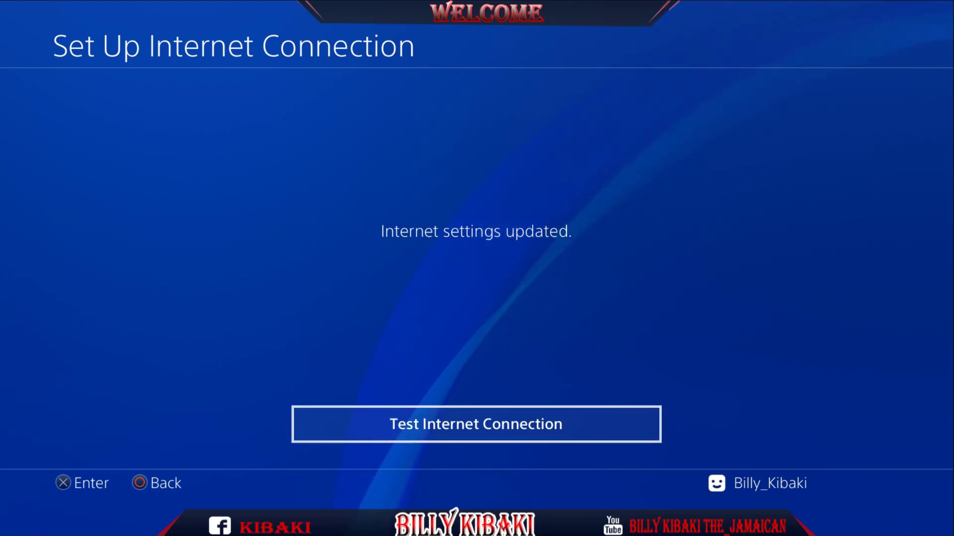
left_click(476, 424)
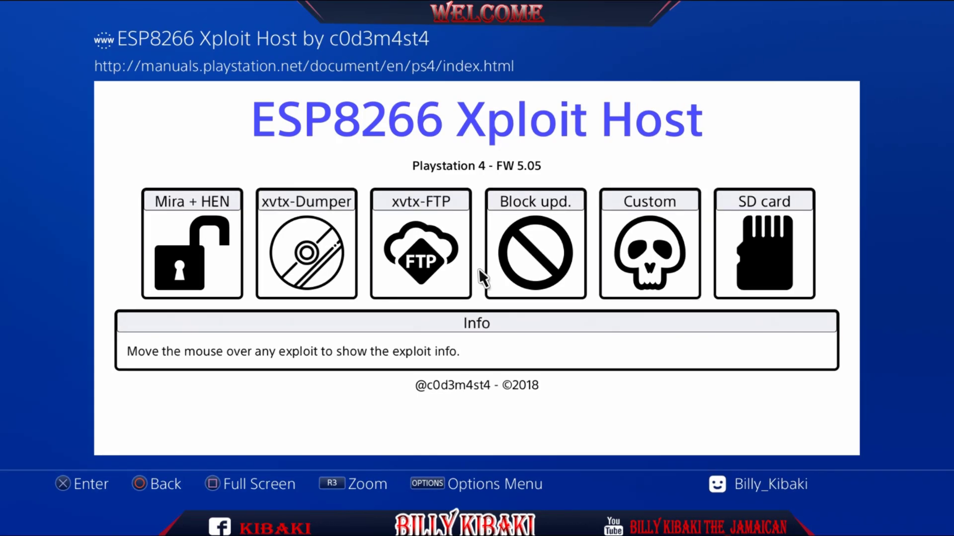
mouse_move(534, 243)
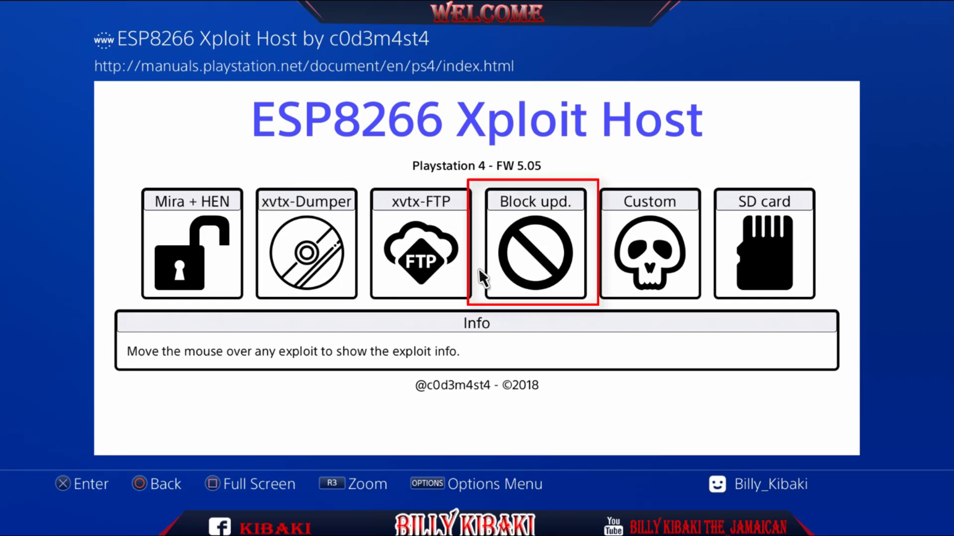
mouse_move(481, 277)
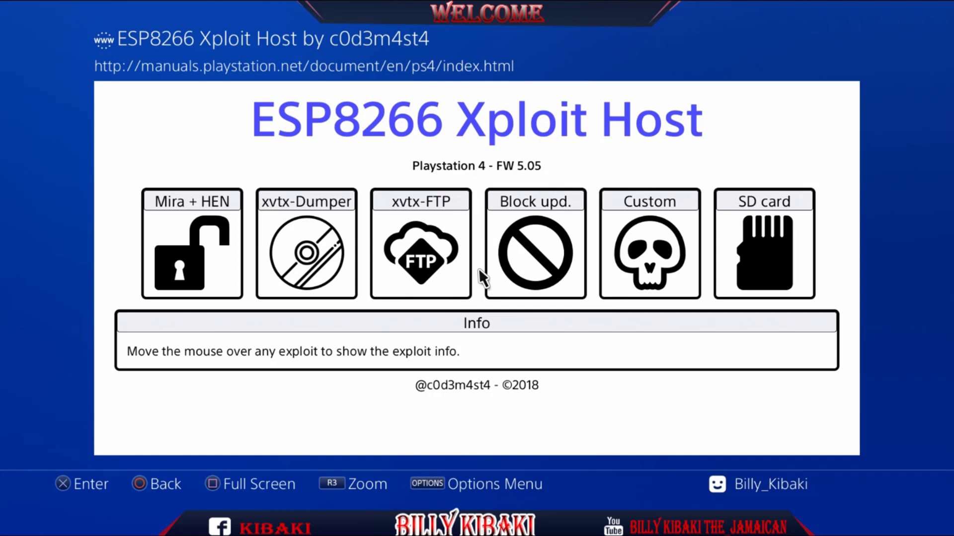
mouse_move(419, 253)
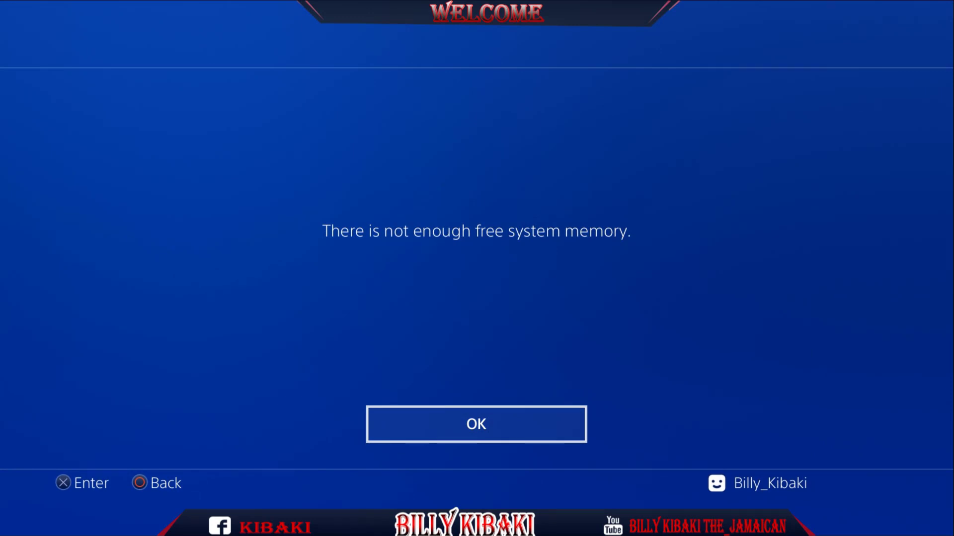
Step: Dismiss the not-enough-free-system-memory message after the exploit runs
left_click(475, 425)
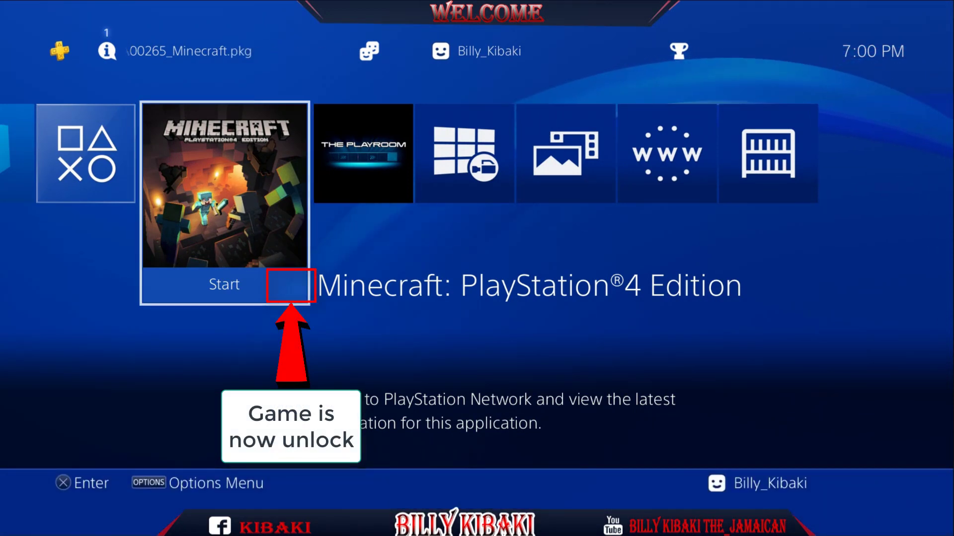
Step: Launch Minecraft: PlayStation 4 Edition to its Terms of Use screen, then return home
left_click(223, 186)
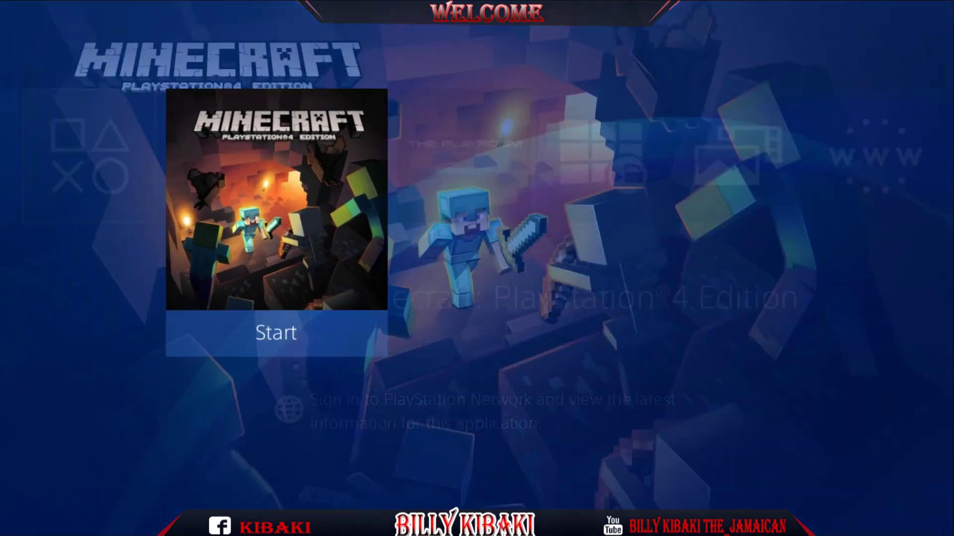
left_click(275, 332)
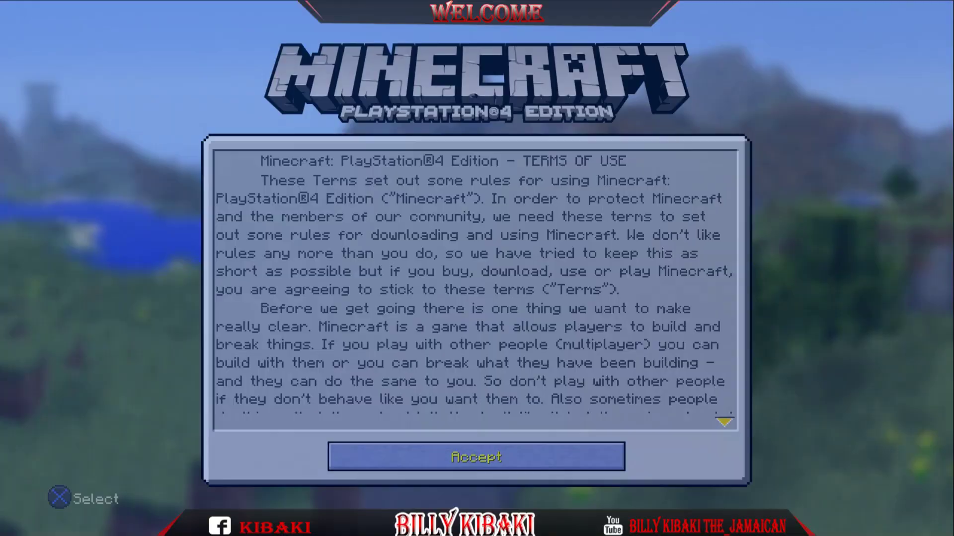
left_click(476, 456)
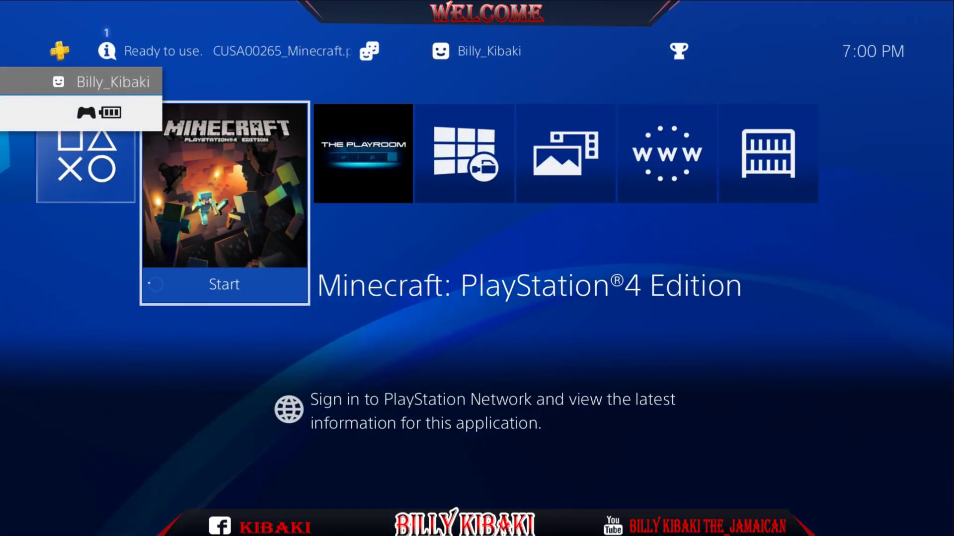